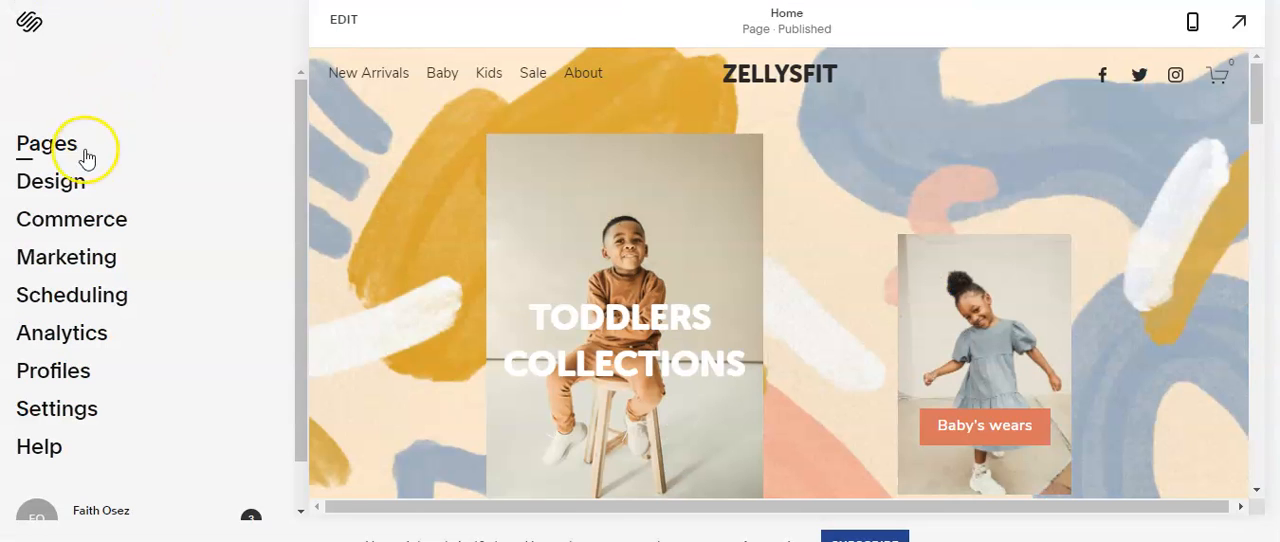
mouse_move(50, 372)
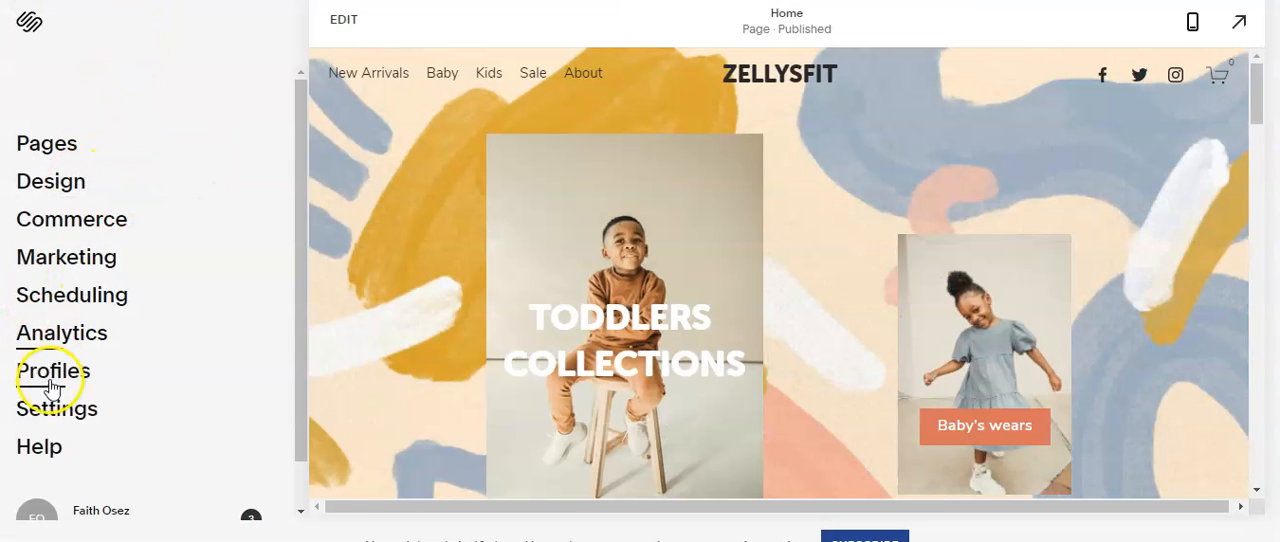
Step: Go to the site's Domains settings from the Settings sidebar
left_click(56, 408)
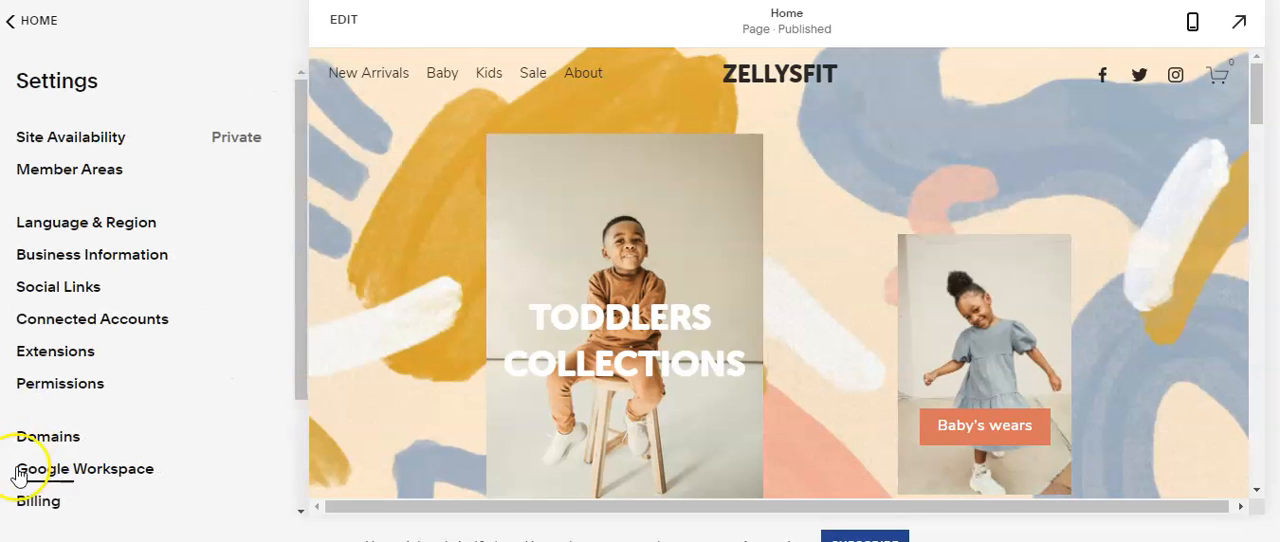
left_click(48, 436)
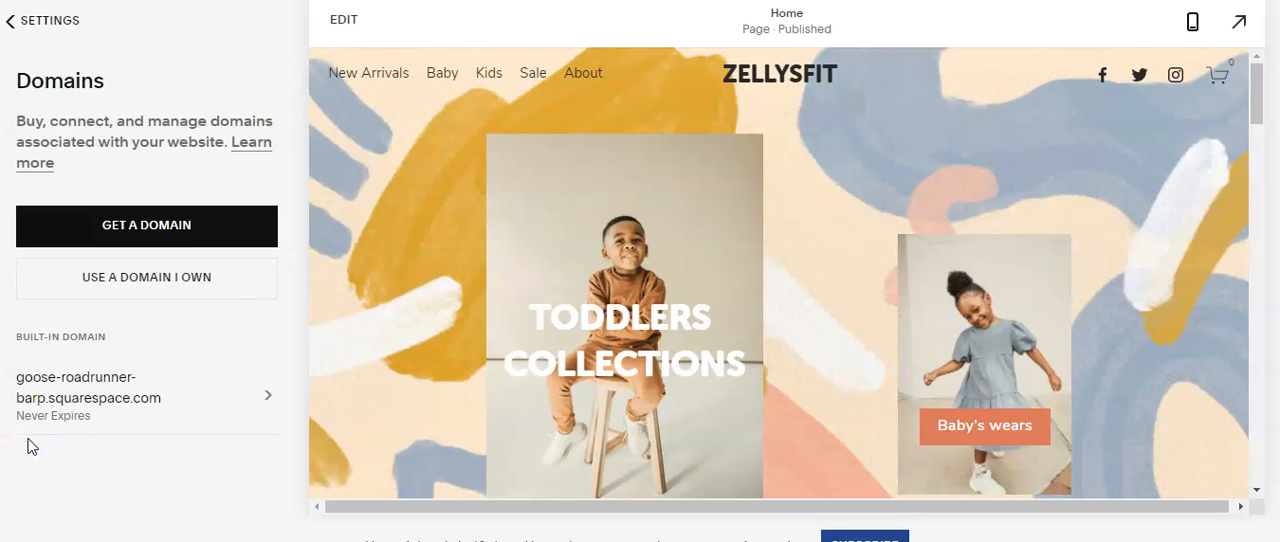
Step: Connect the already-owned domain zelysthrift.com.ng to the site (connect, not transfer) and continue
left_click(146, 276)
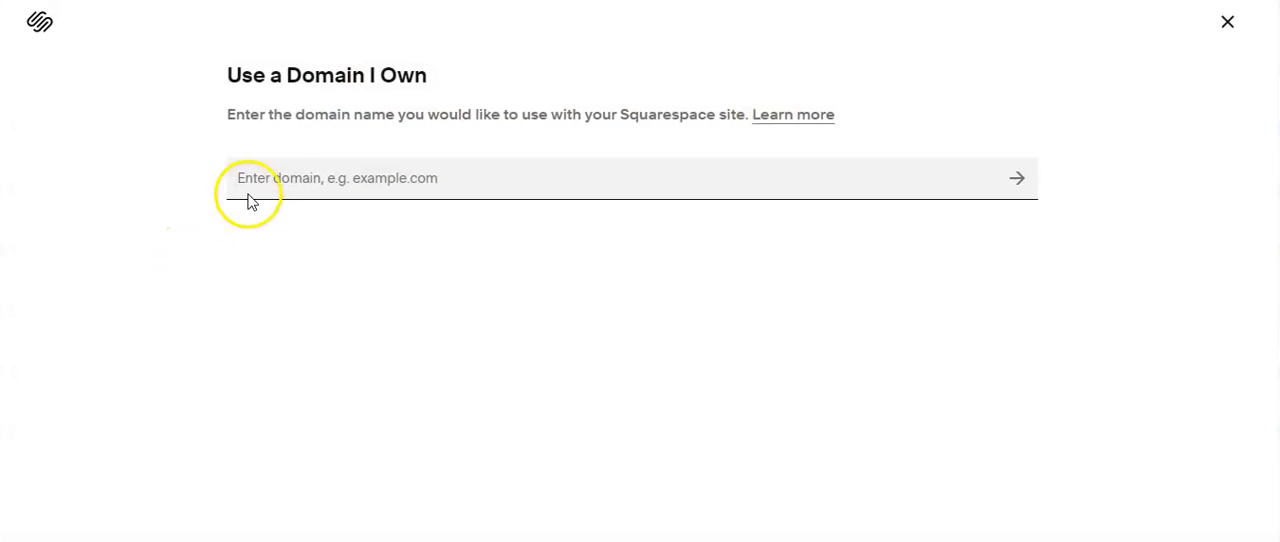
type("zelyshrift.com.ng")
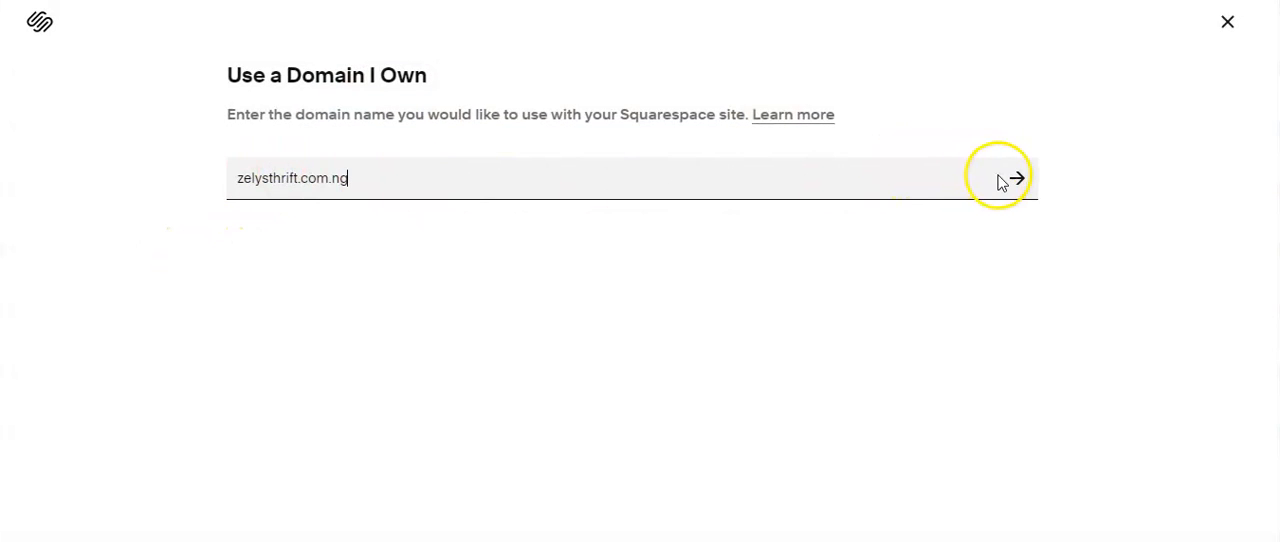
left_click(1016, 178)
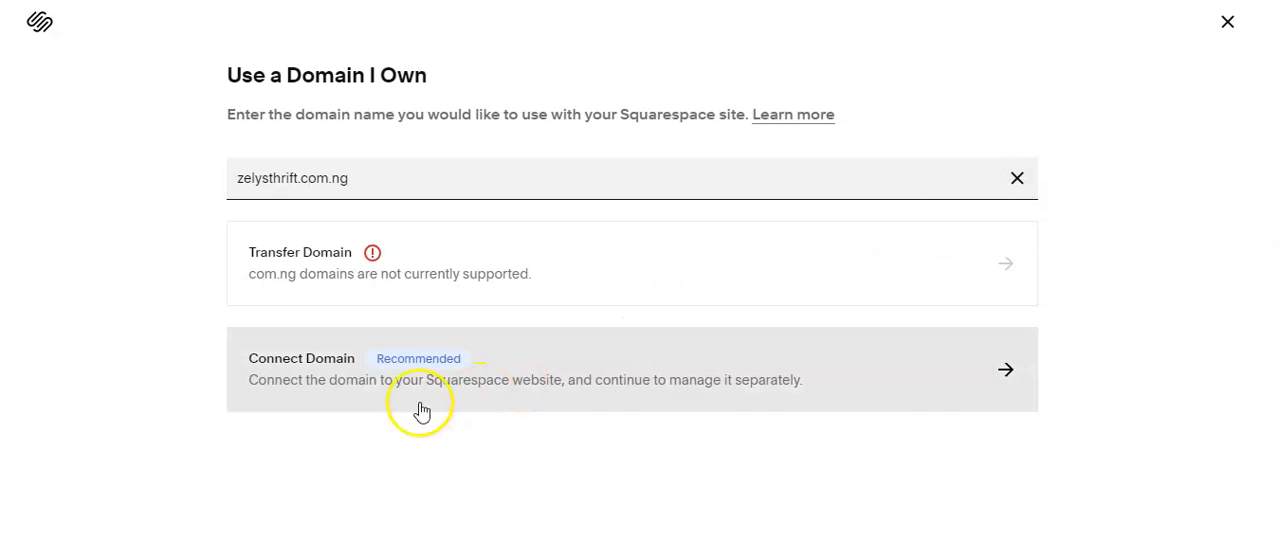
left_click(632, 368)
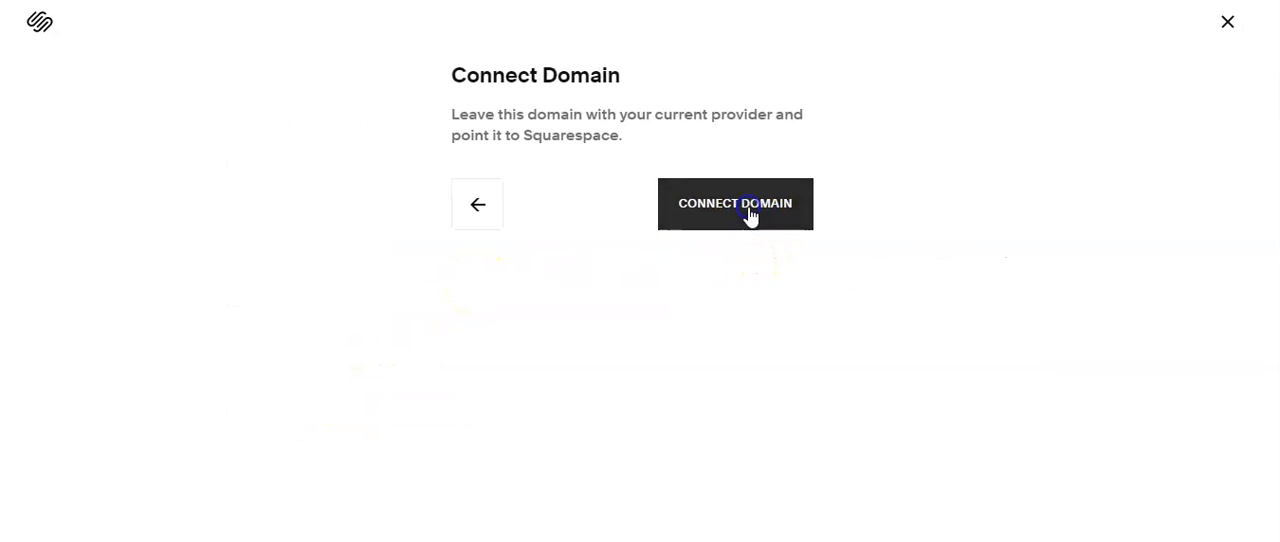
left_click(736, 204)
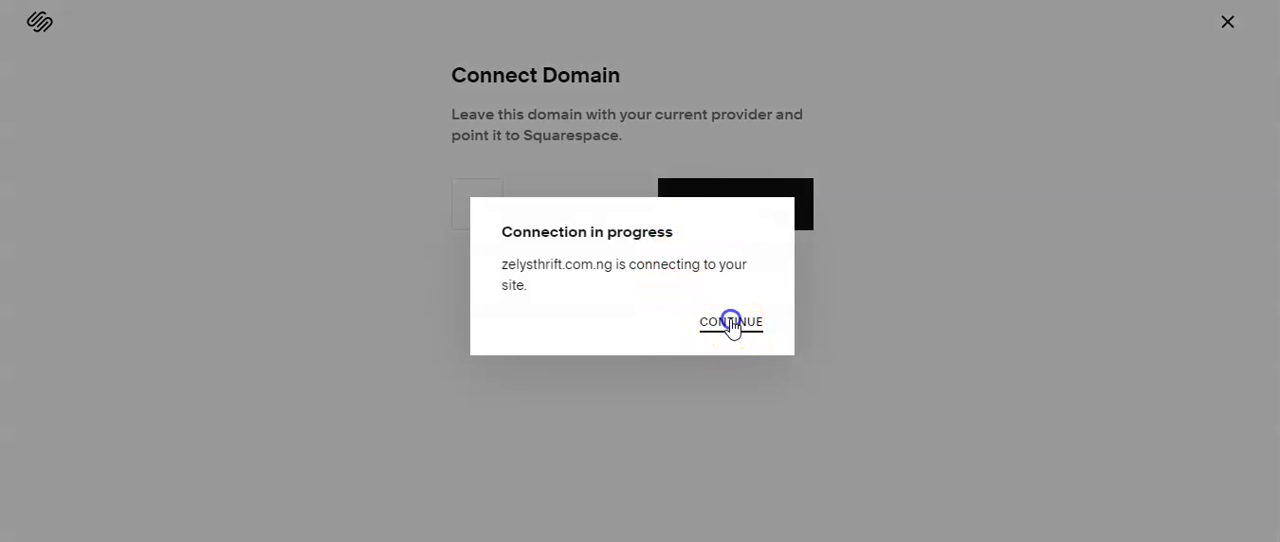
left_click(730, 322)
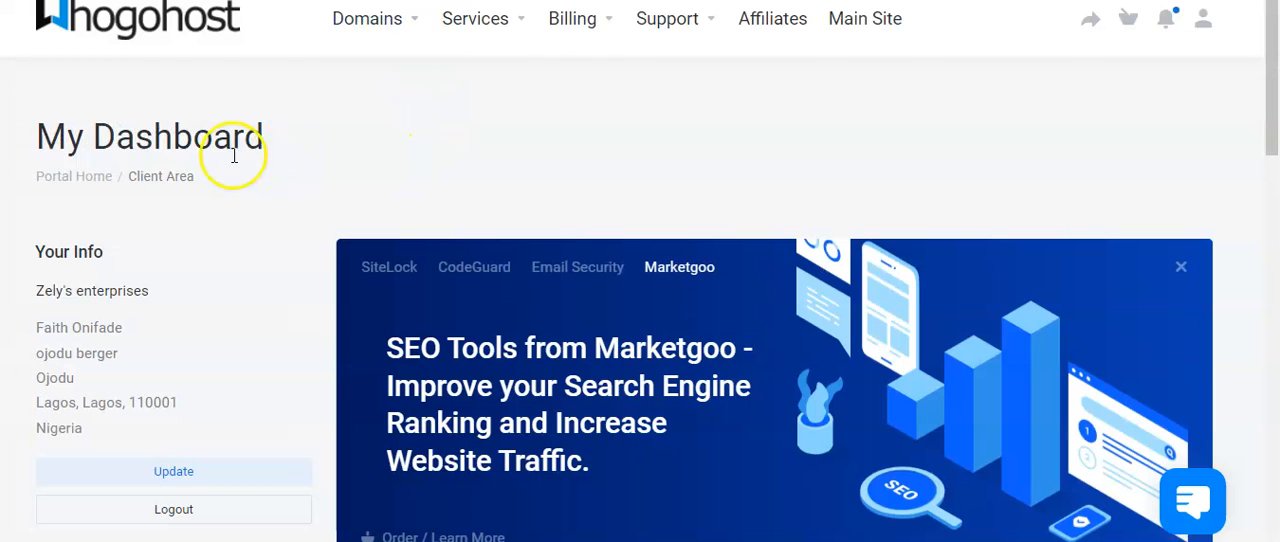
Step: In Whogohost, go to Manage DNS and edit the zelysthrift.com.ng zone
left_click(368, 18)
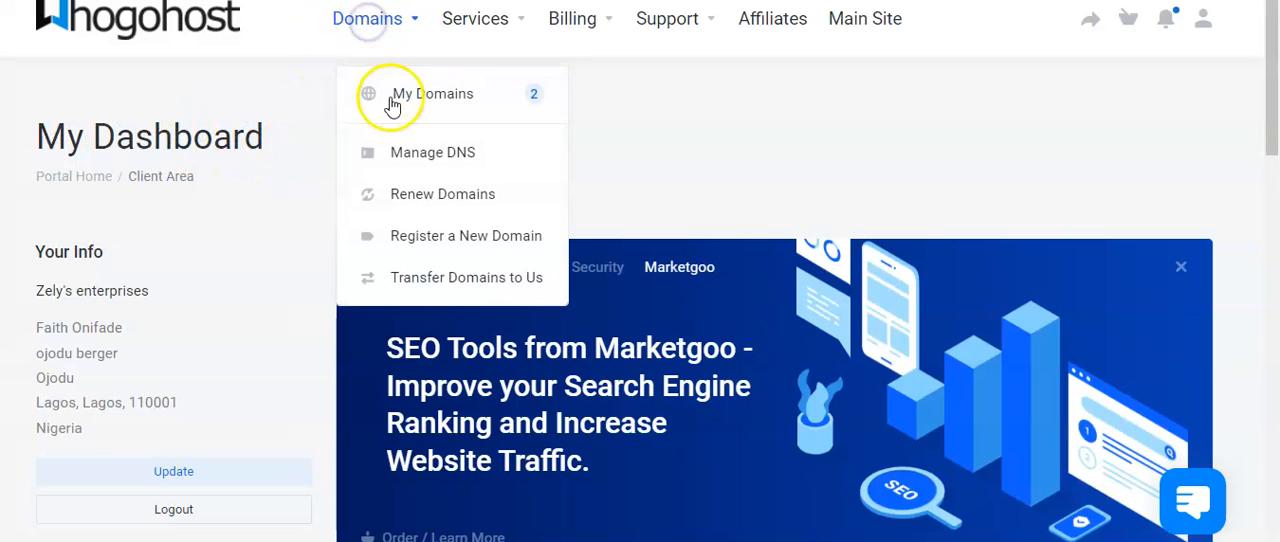
mouse_move(432, 152)
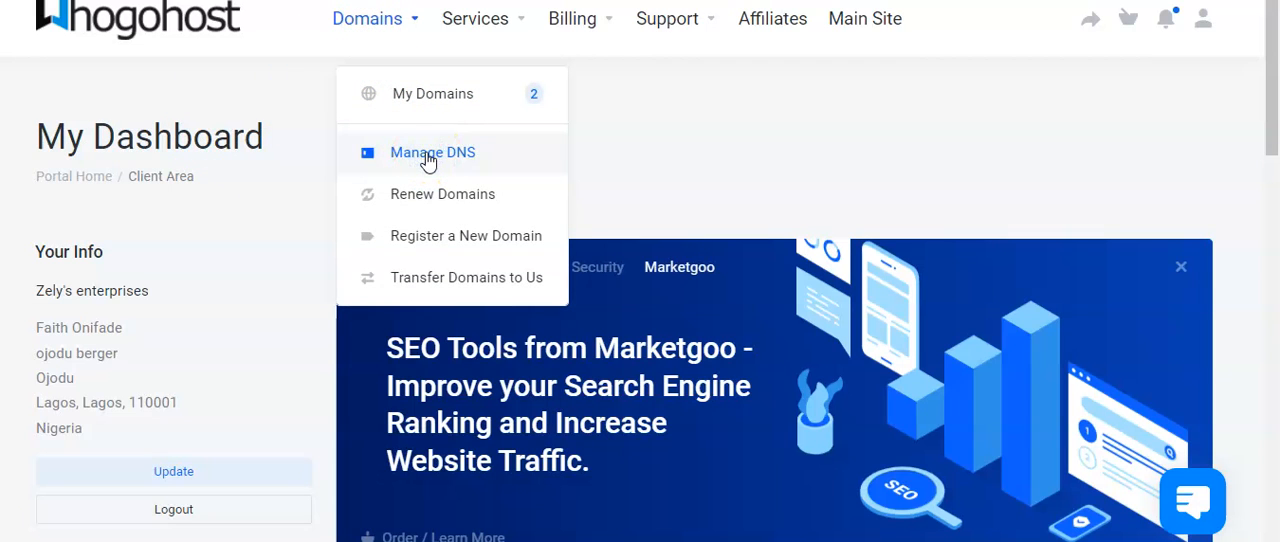
left_click(432, 152)
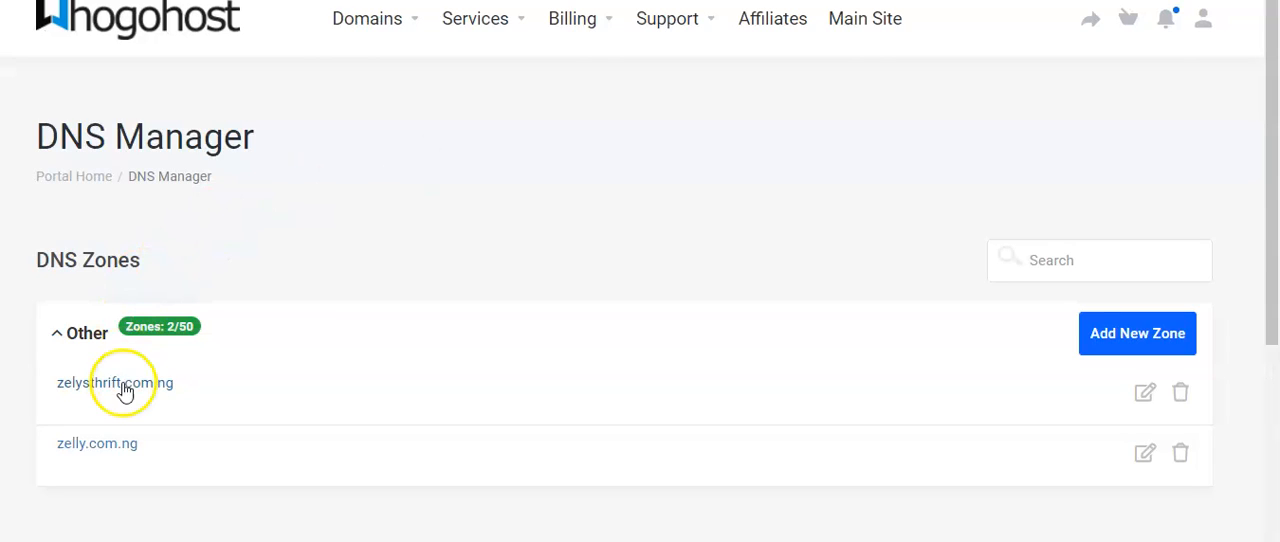
mouse_move(1148, 392)
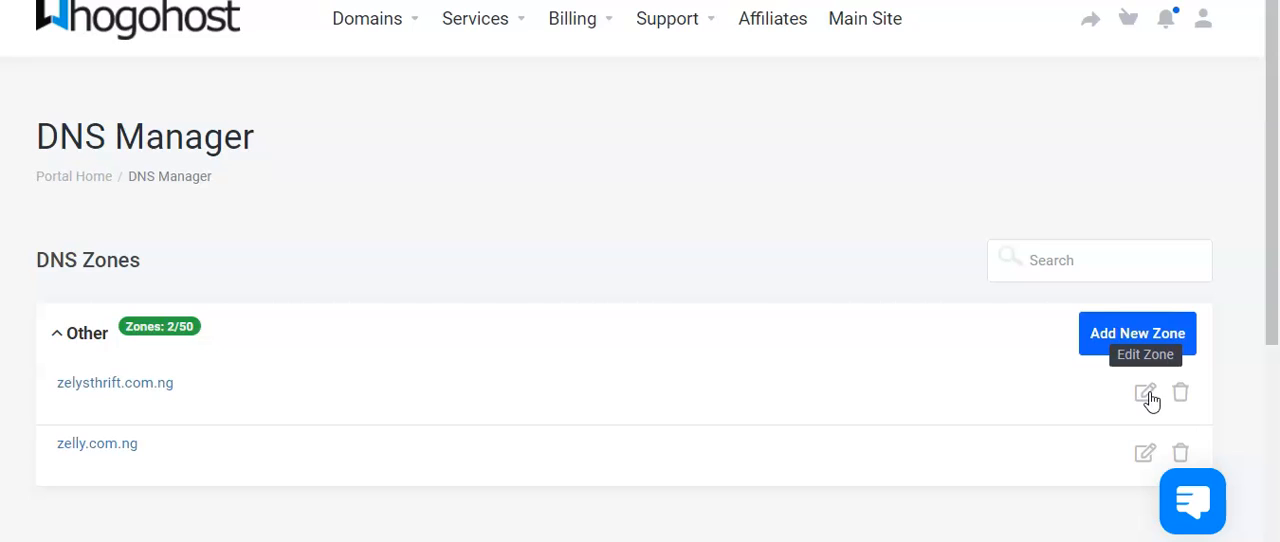
left_click(1144, 392)
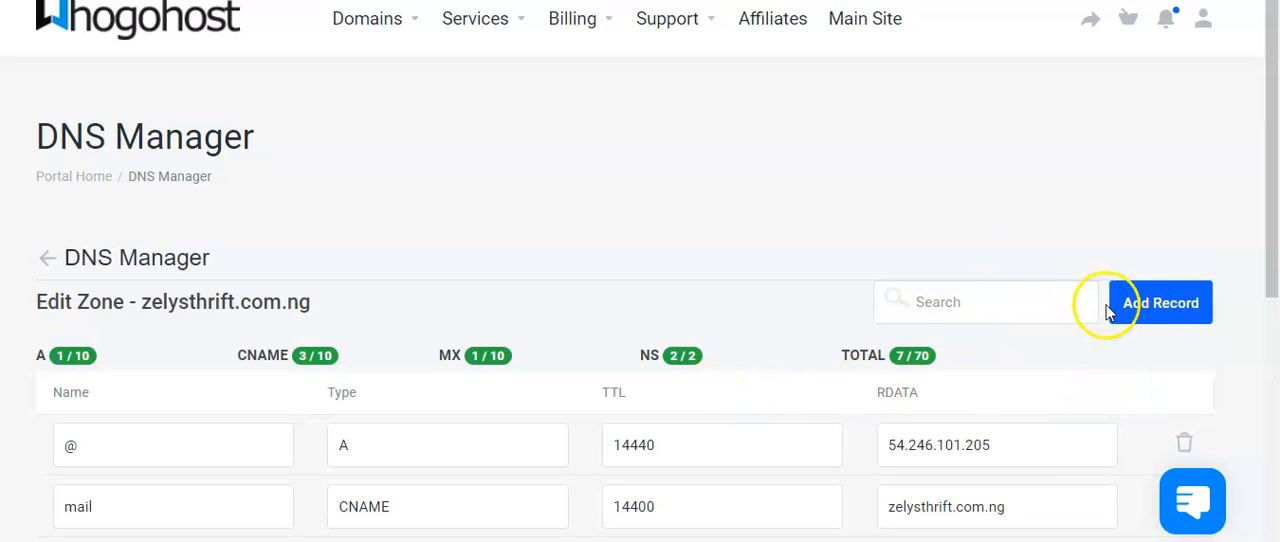
Step: Add a CNAME record gpzxh55yk8mk5y653nl7 pointing to verify.squarespace.com
left_click(1160, 302)
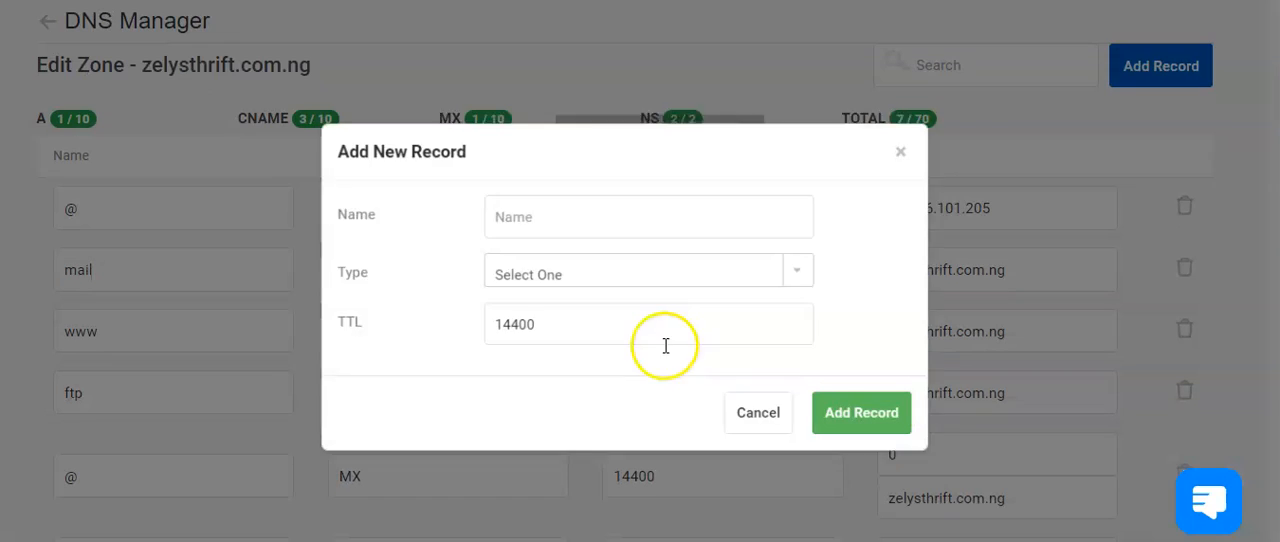
left_click(648, 274)
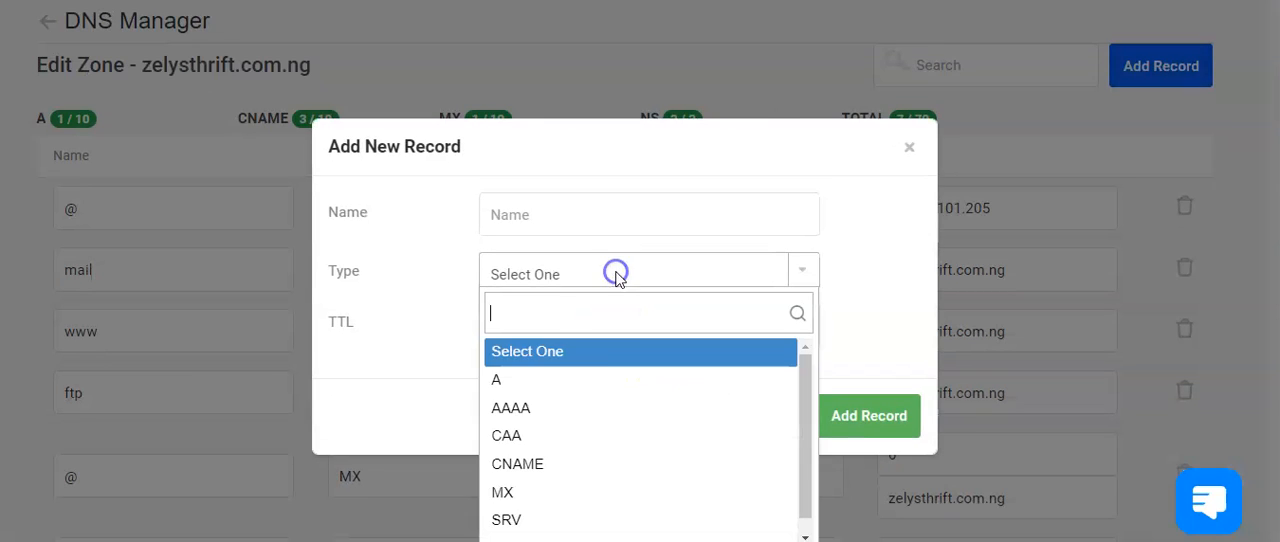
left_click(516, 464)
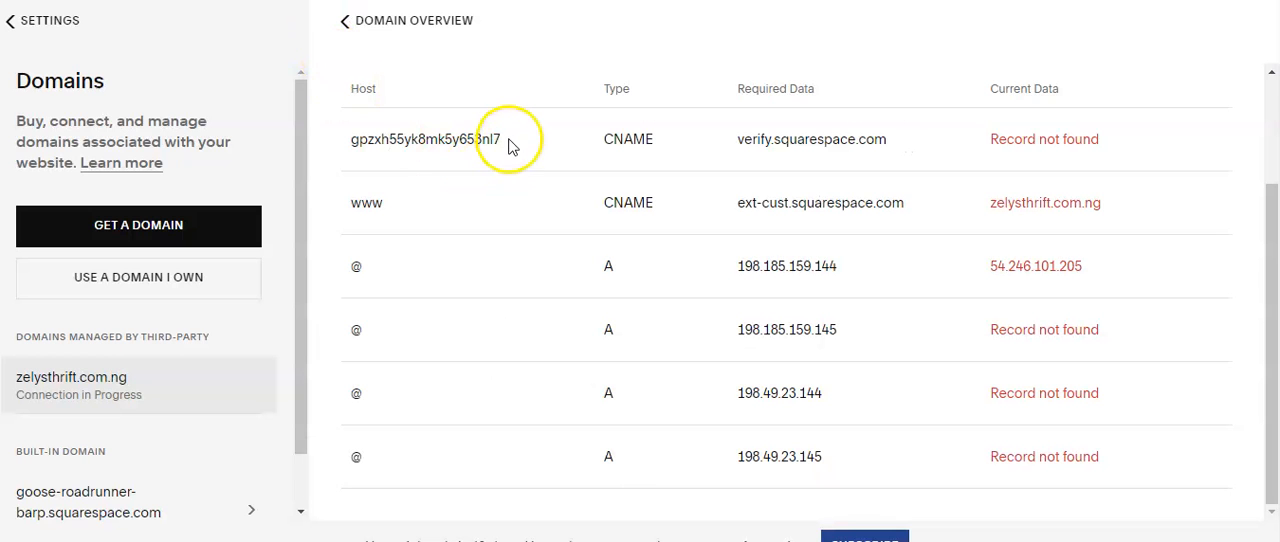
double_click(412, 140)
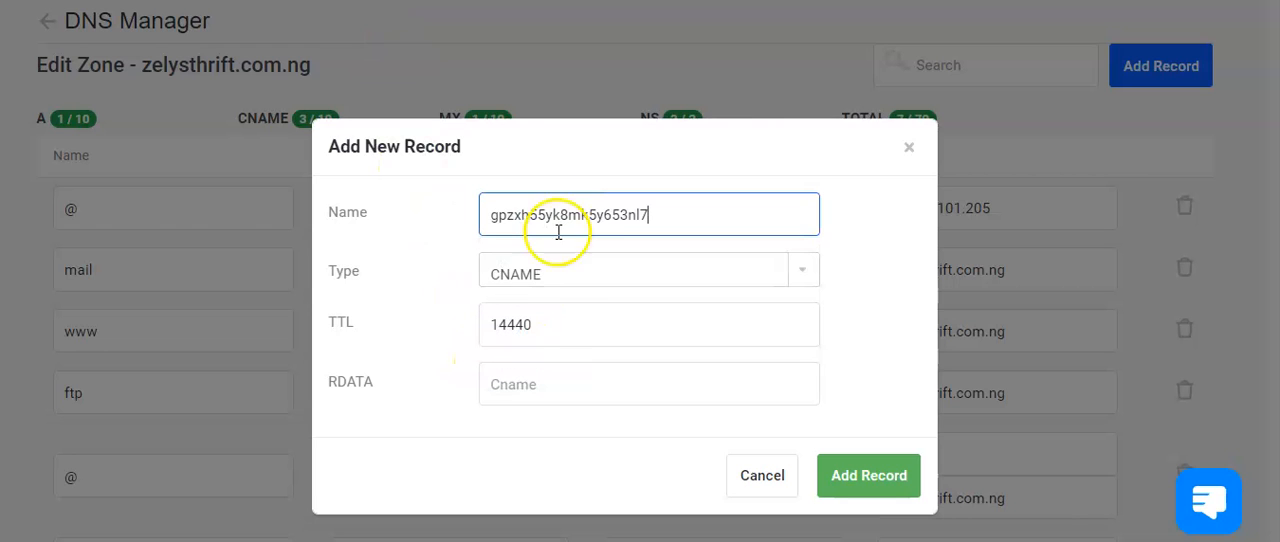
left_click(648, 384)
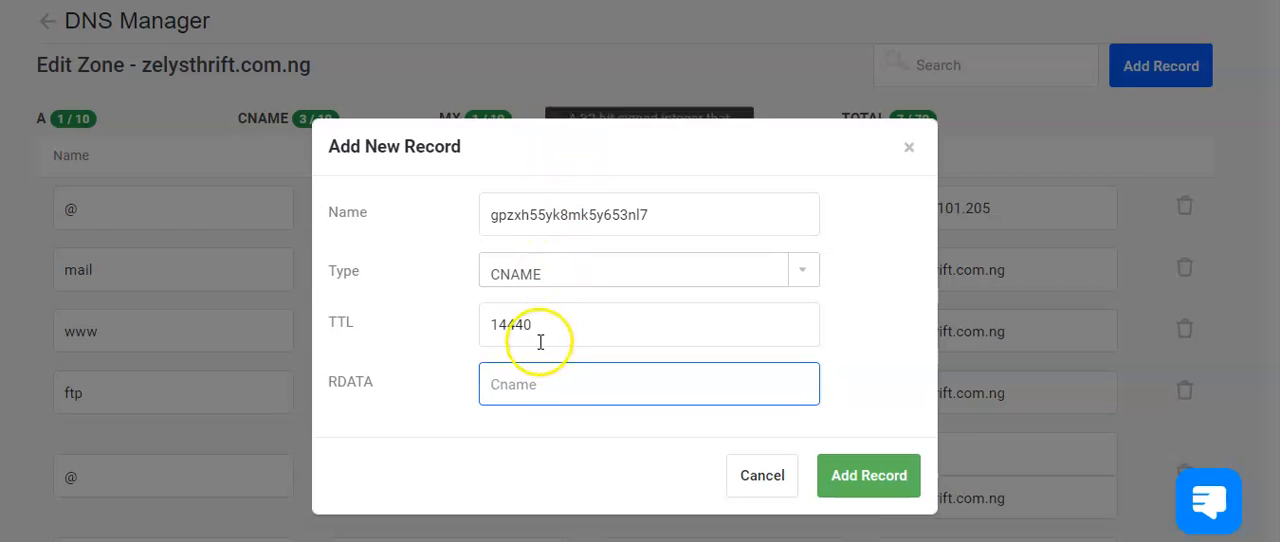
type("verify.squarespace.com")
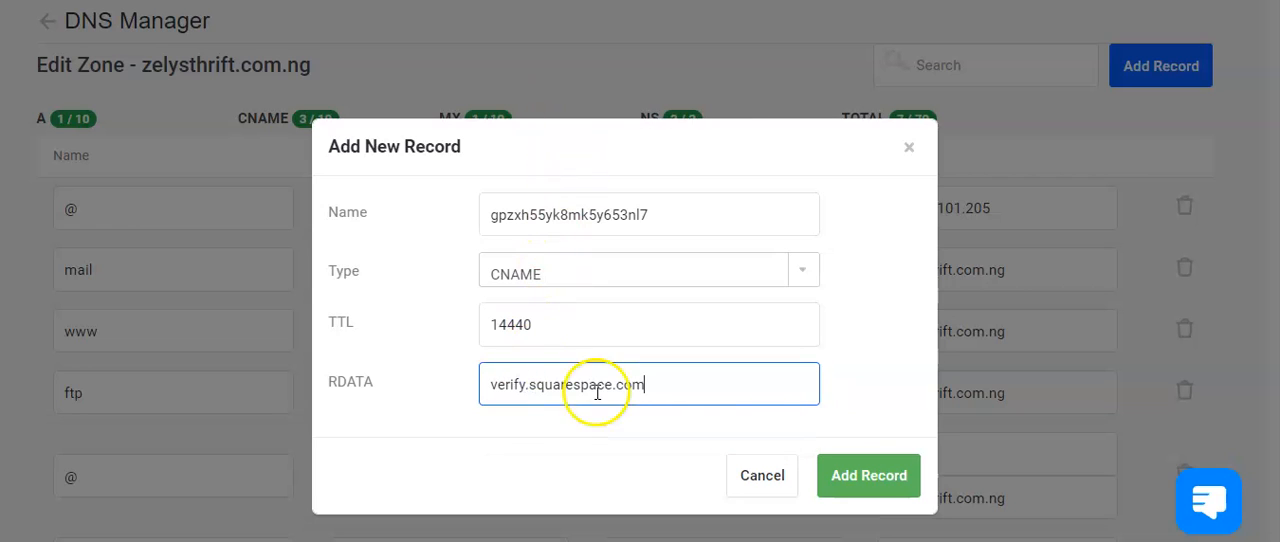
left_click(868, 476)
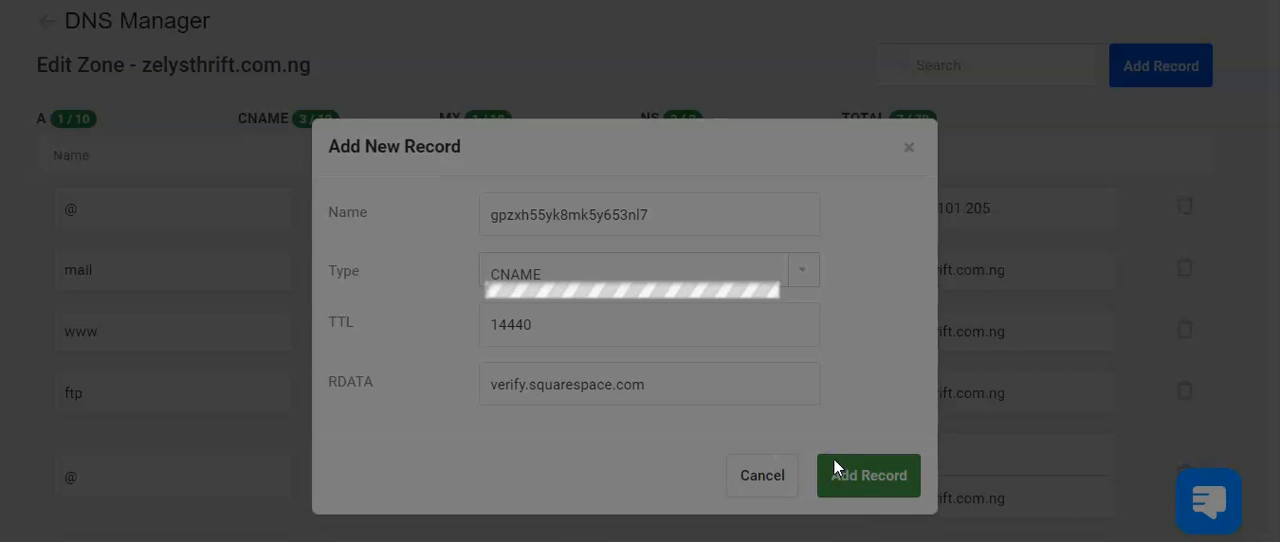
left_click(868, 476)
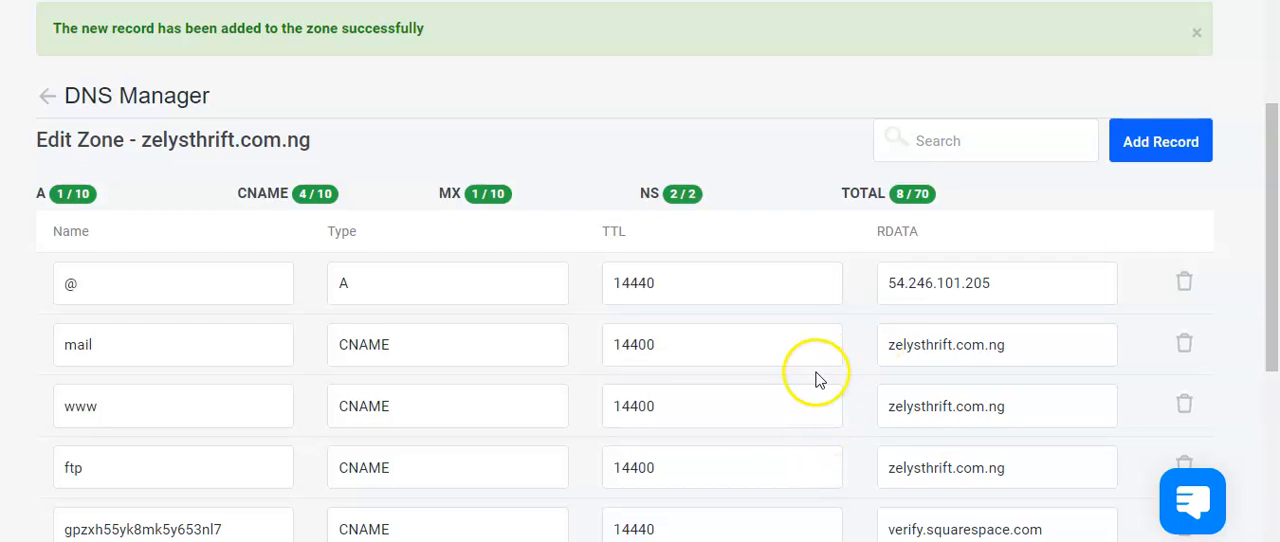
Step: Point the www CNAME record's target to ext-cust.squarespace.com
scroll("down", 3)
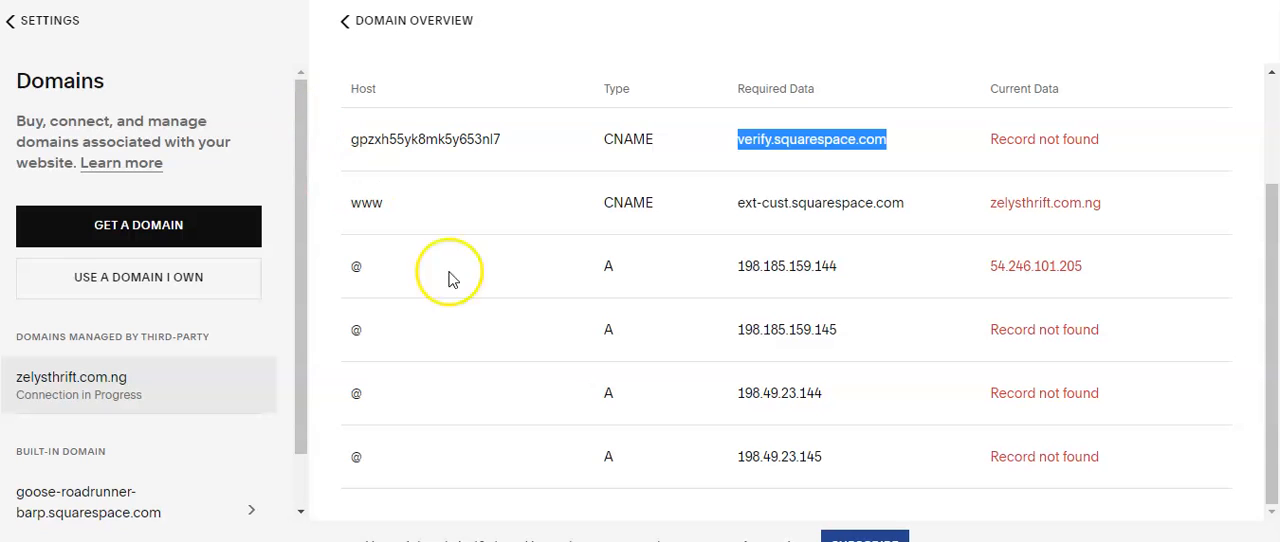
mouse_move(342, 216)
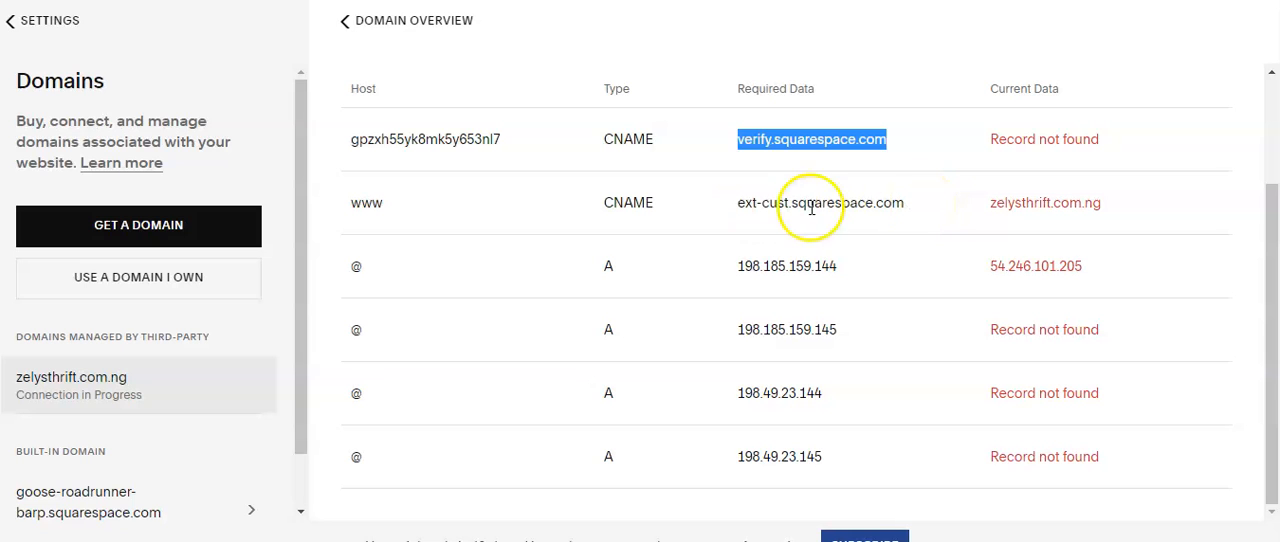
double_click(820, 202)
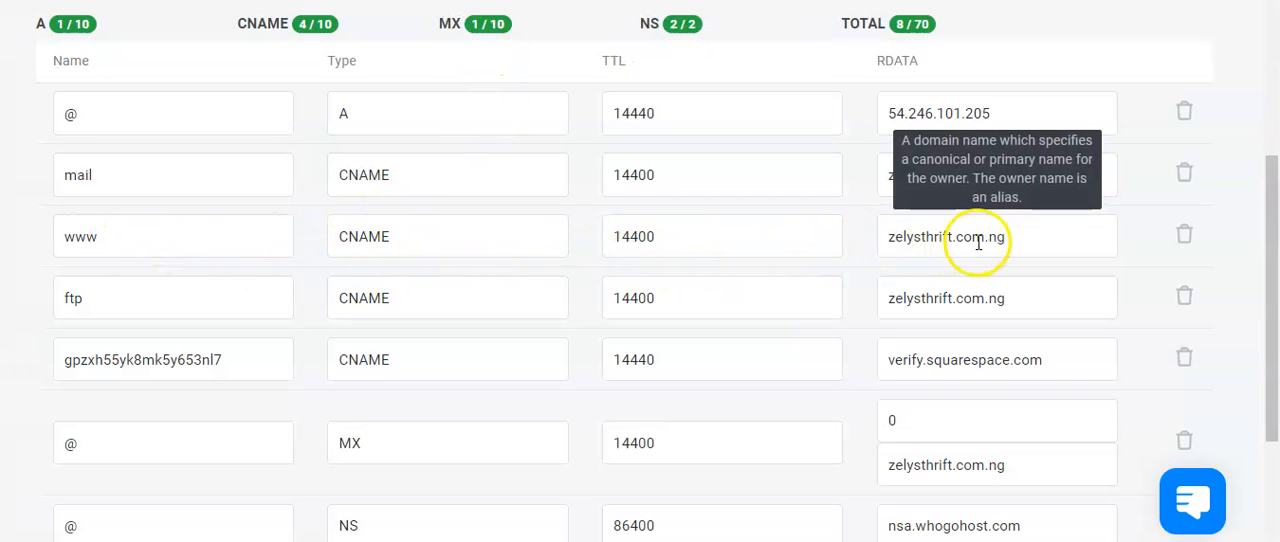
double_click(944, 236)
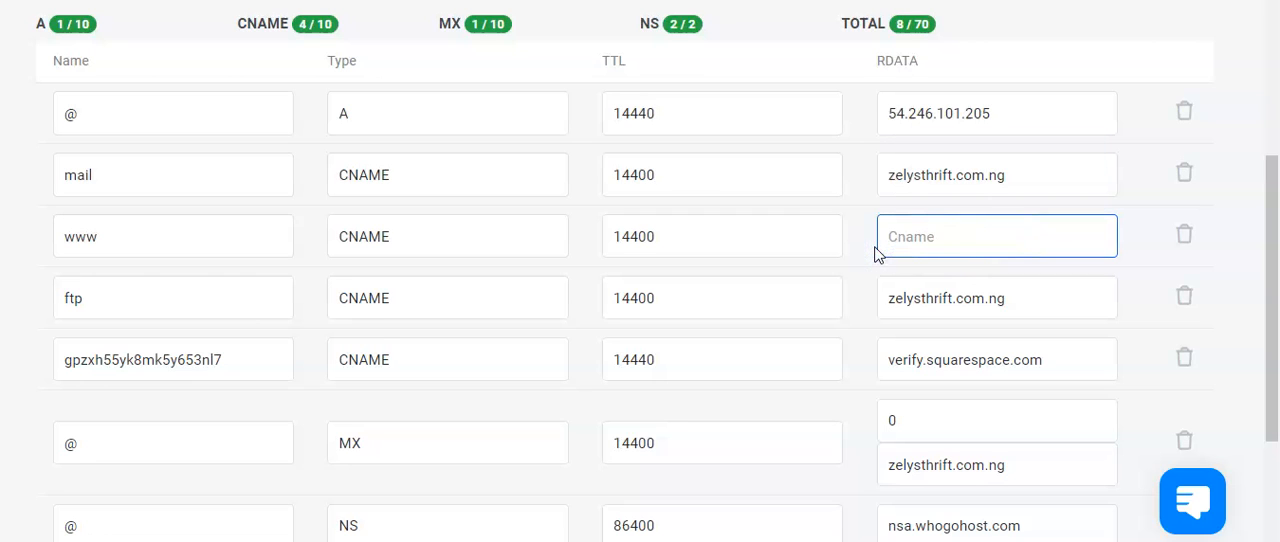
type("ext-cust.squarespace.com")
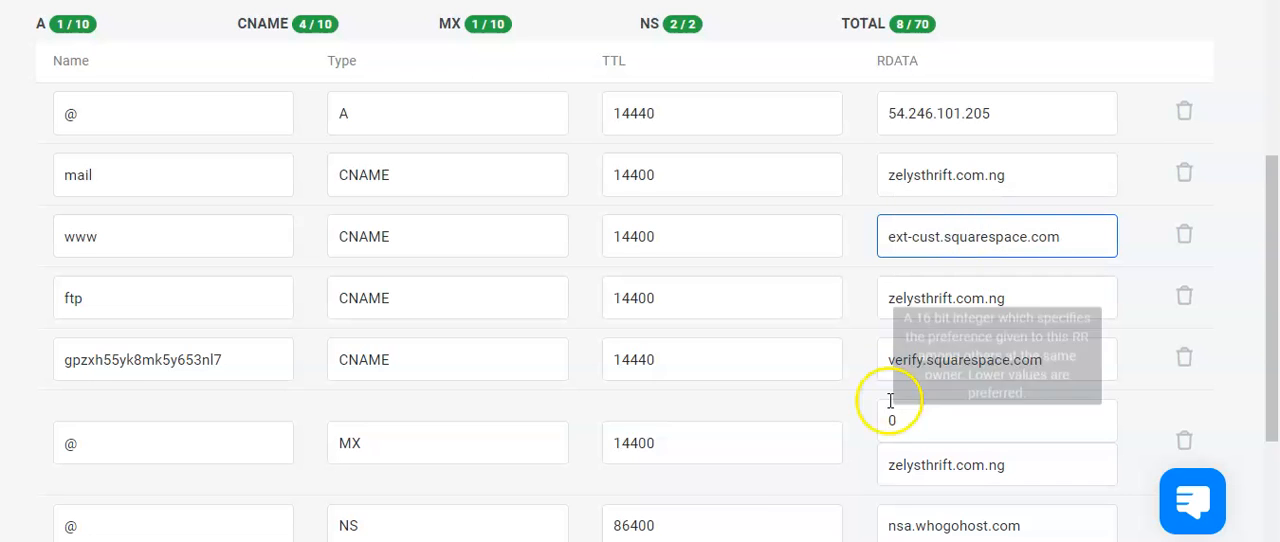
Step: Save the zone changes with the updated CNAME records
scroll("down", 3)
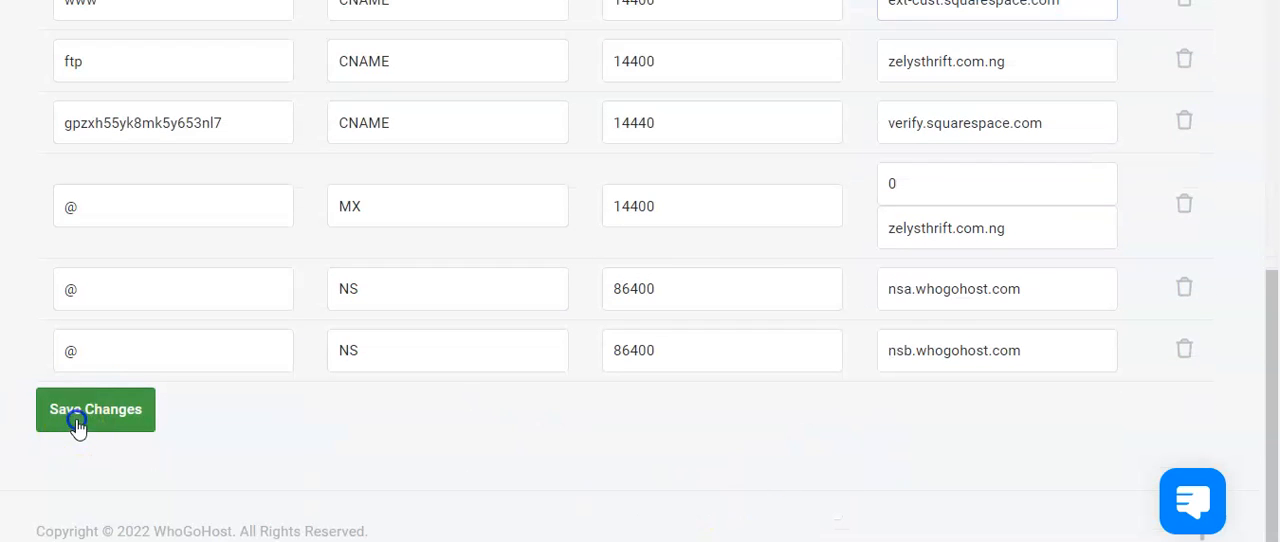
left_click(96, 408)
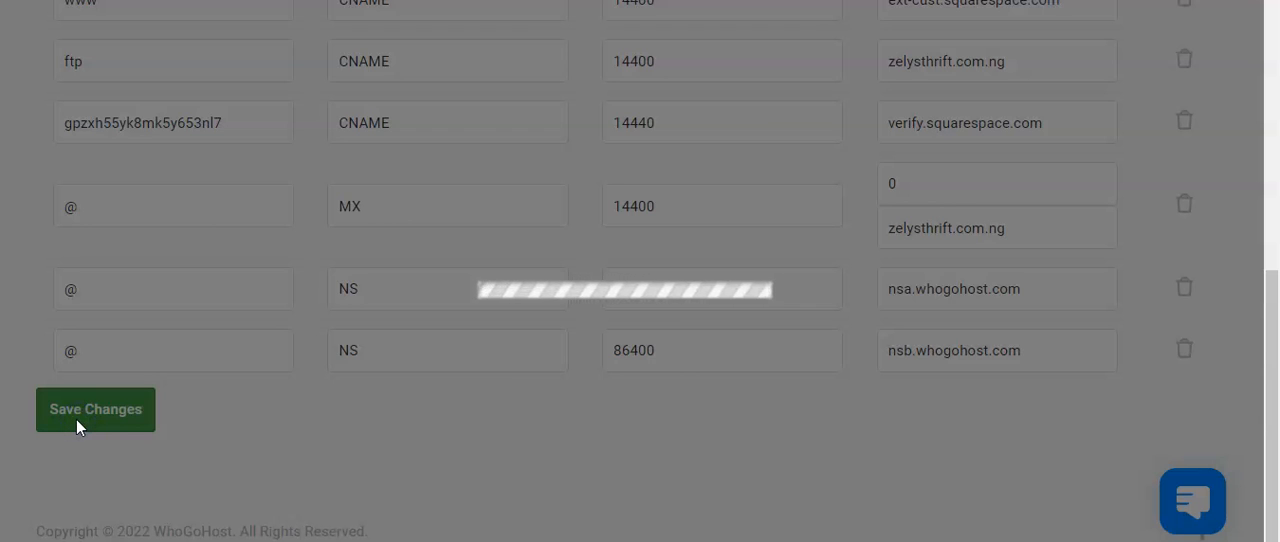
left_click(96, 408)
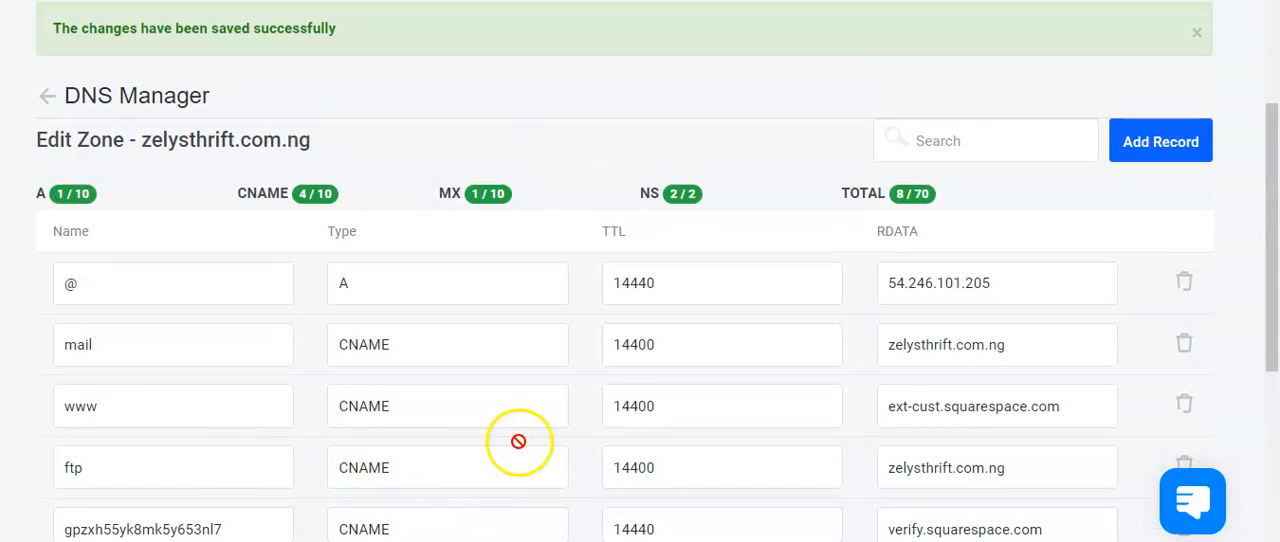
scroll("down", 3)
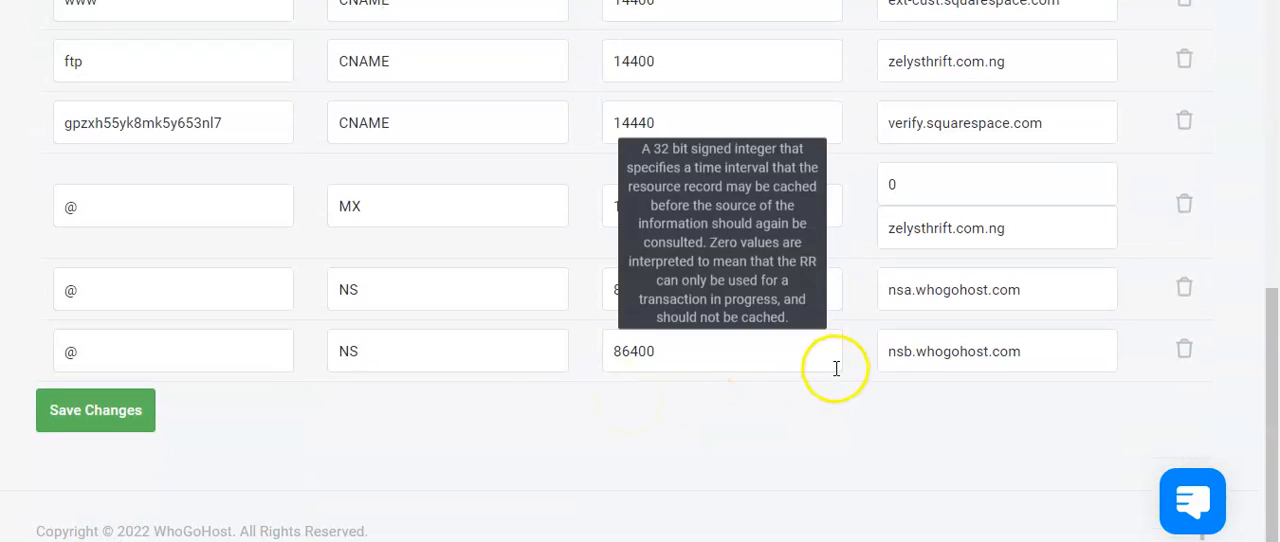
left_click(96, 410)
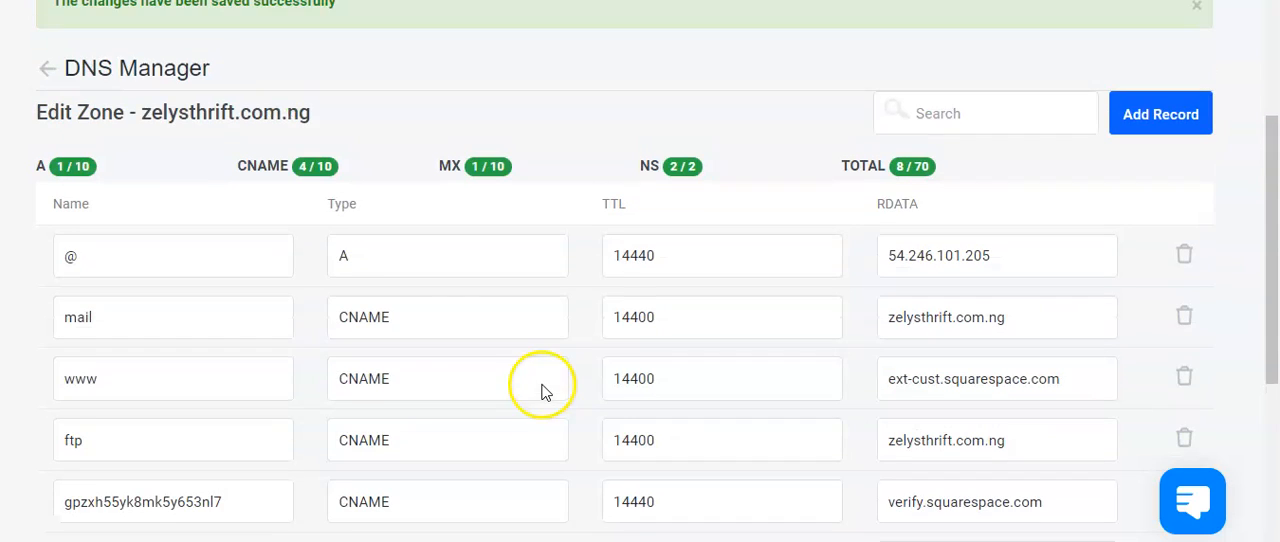
scroll("down", 3)
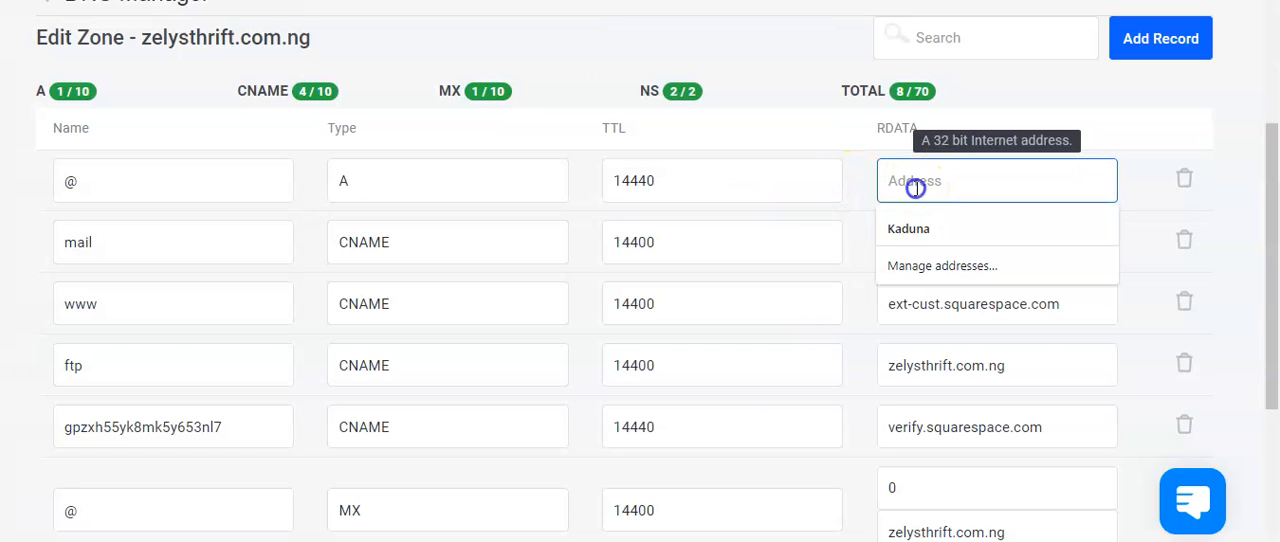
Step: Save the zone with the root @ A record's new Squarespace IP address
scroll("down", 3)
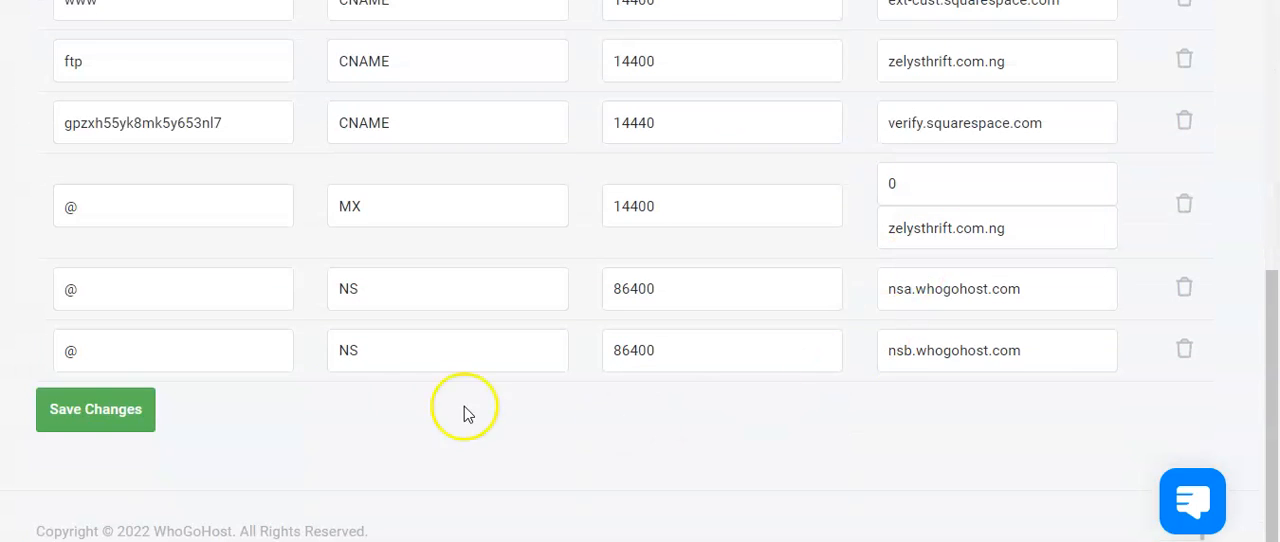
left_click(96, 408)
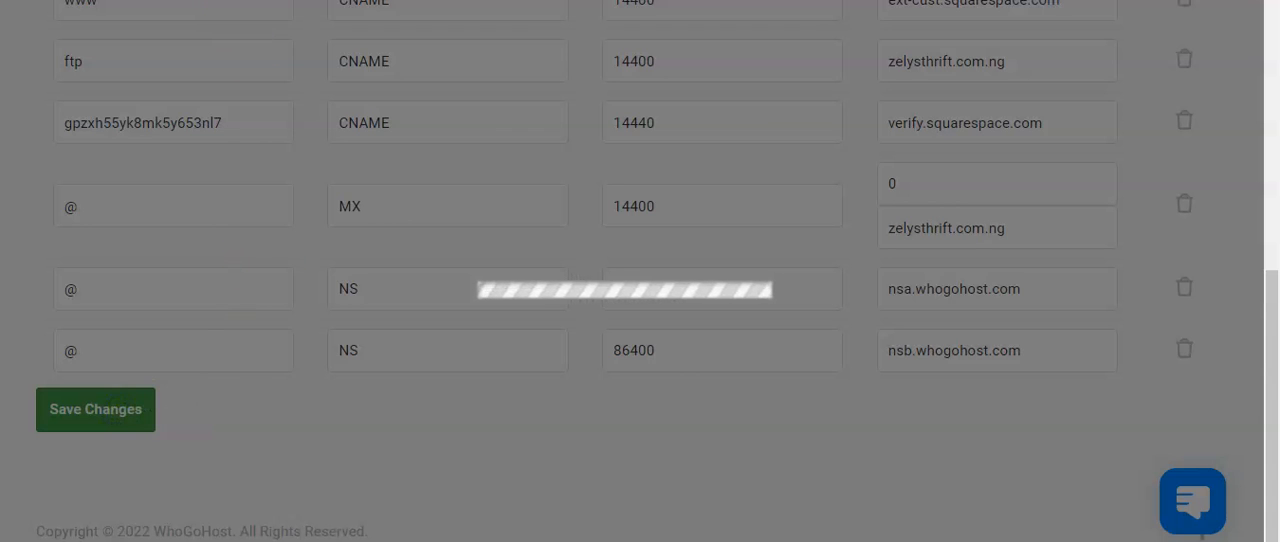
left_click(96, 408)
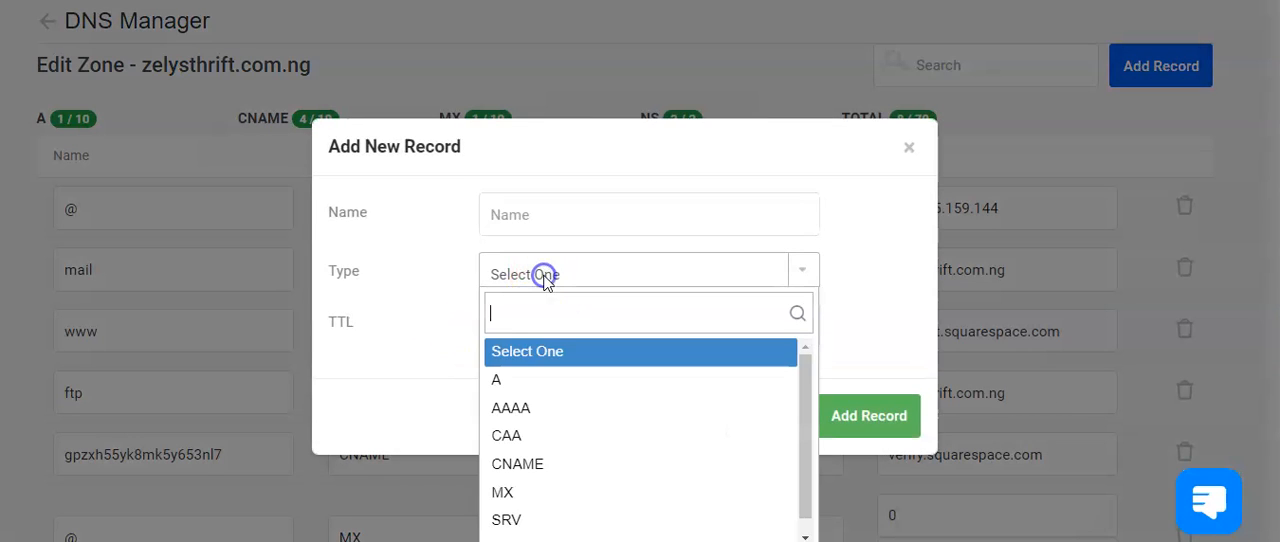
Step: Add a second @ A record pointing to 198.185.159.145
left_click(496, 380)
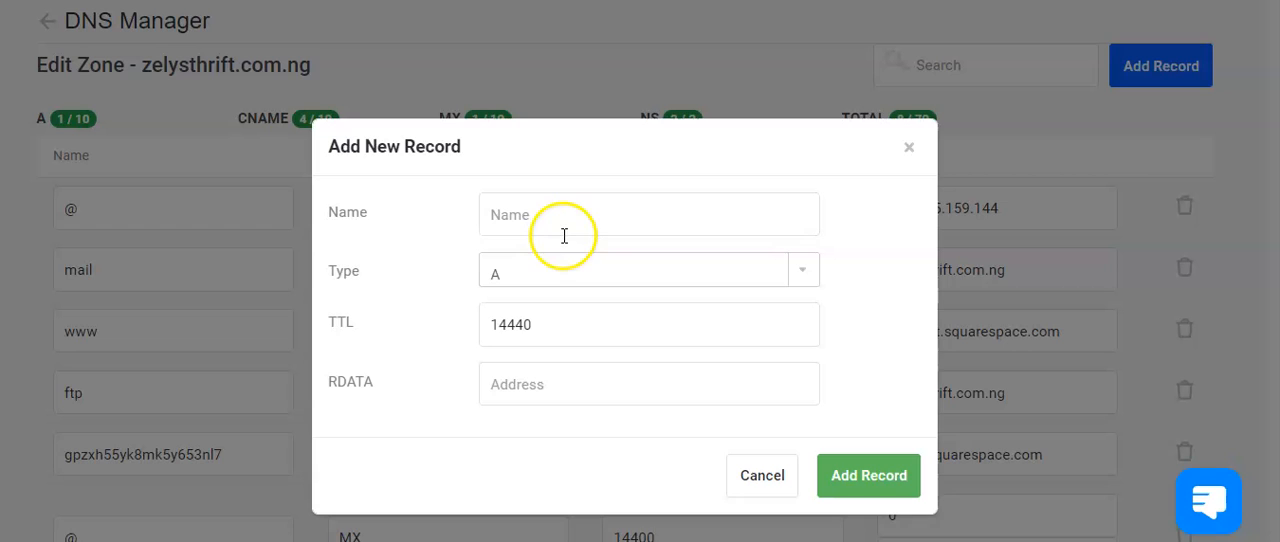
type("www")
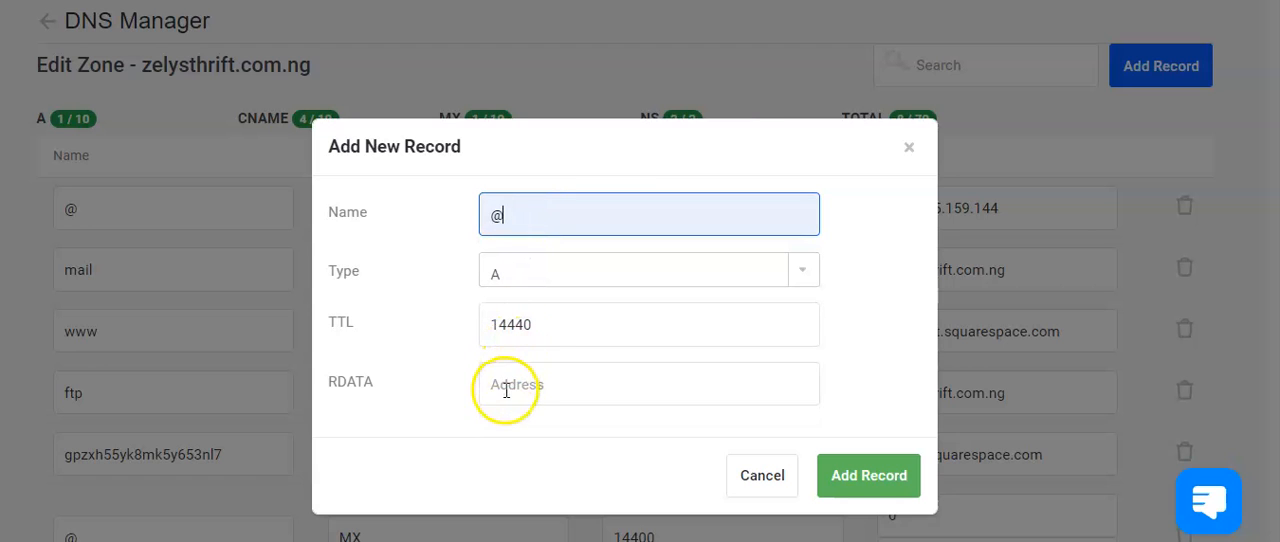
type("198.185.159.145")
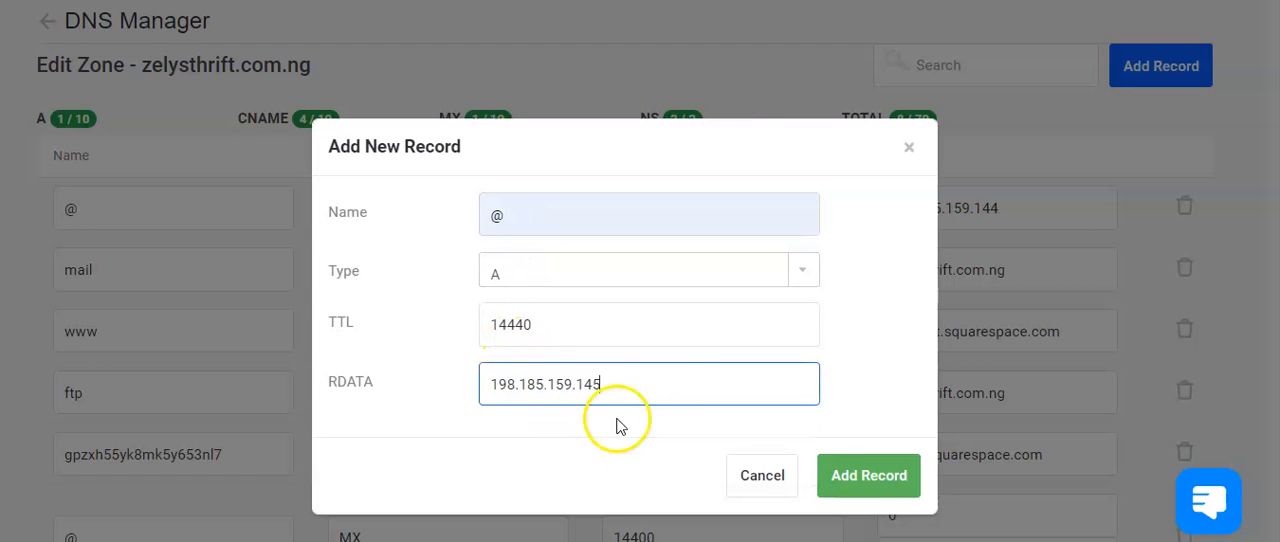
left_click(868, 476)
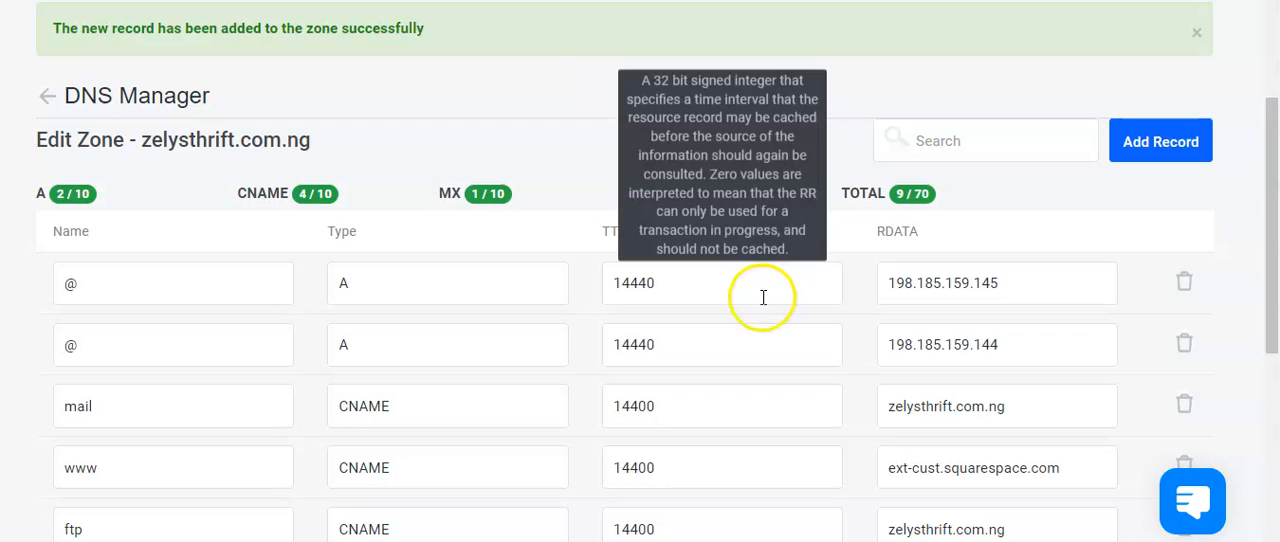
Step: Add a third @ A record with address 198.49.23.144
left_click(1160, 140)
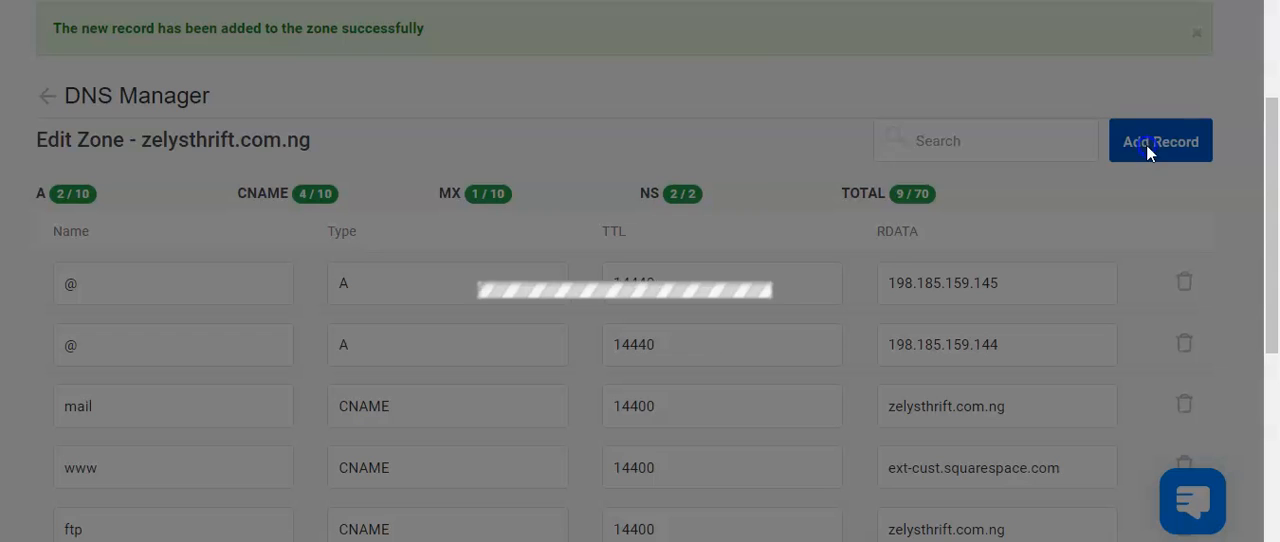
left_click(1160, 140)
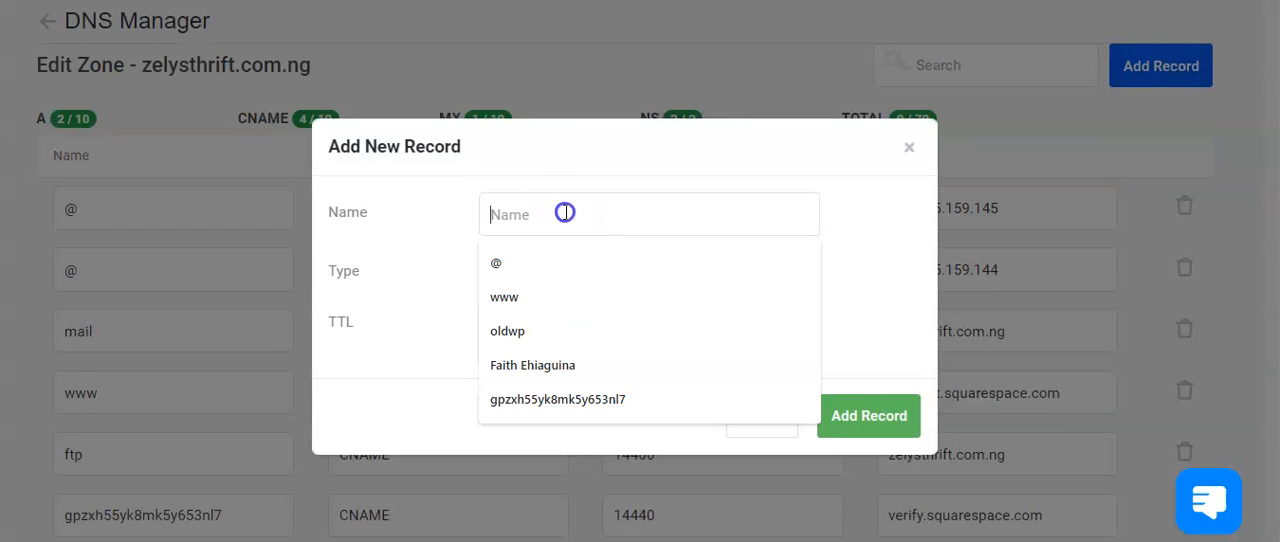
left_click(496, 264)
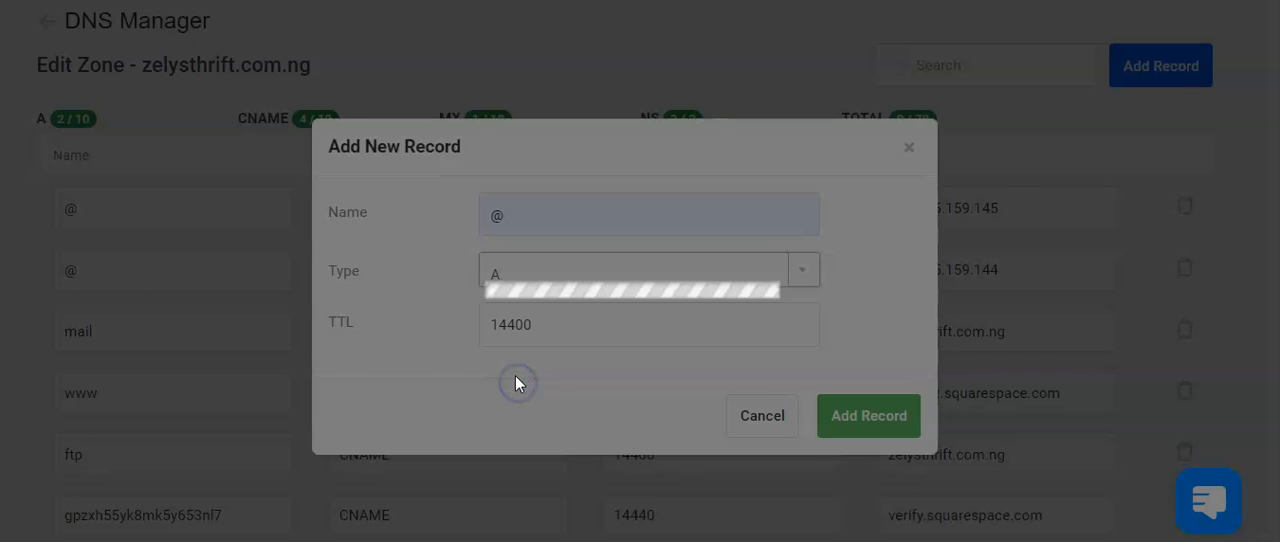
left_click(648, 384)
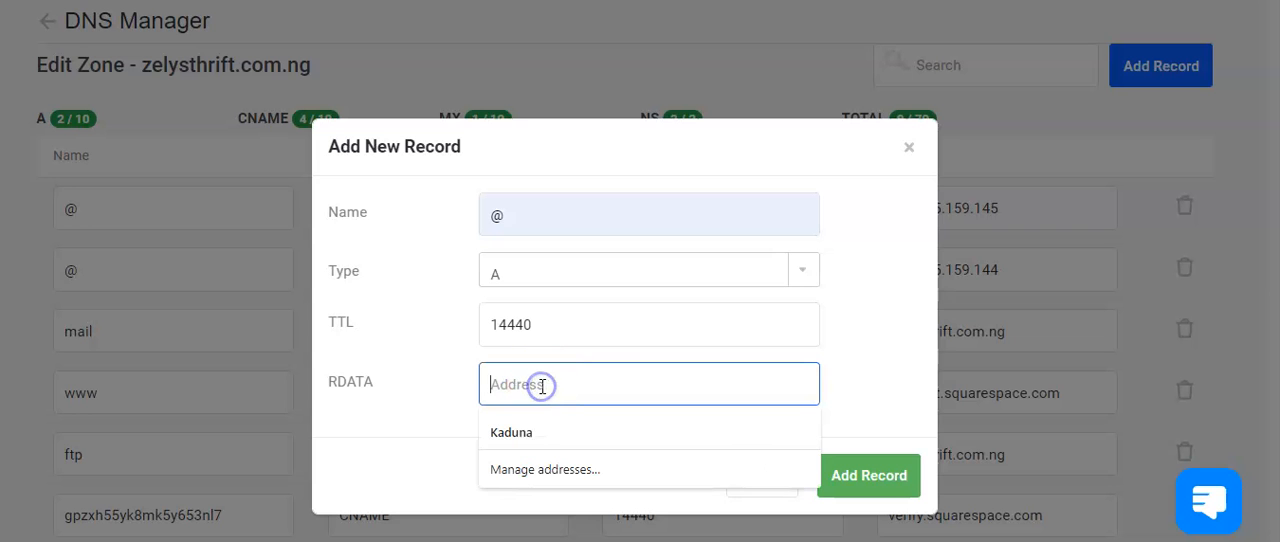
type("198.49.23.144")
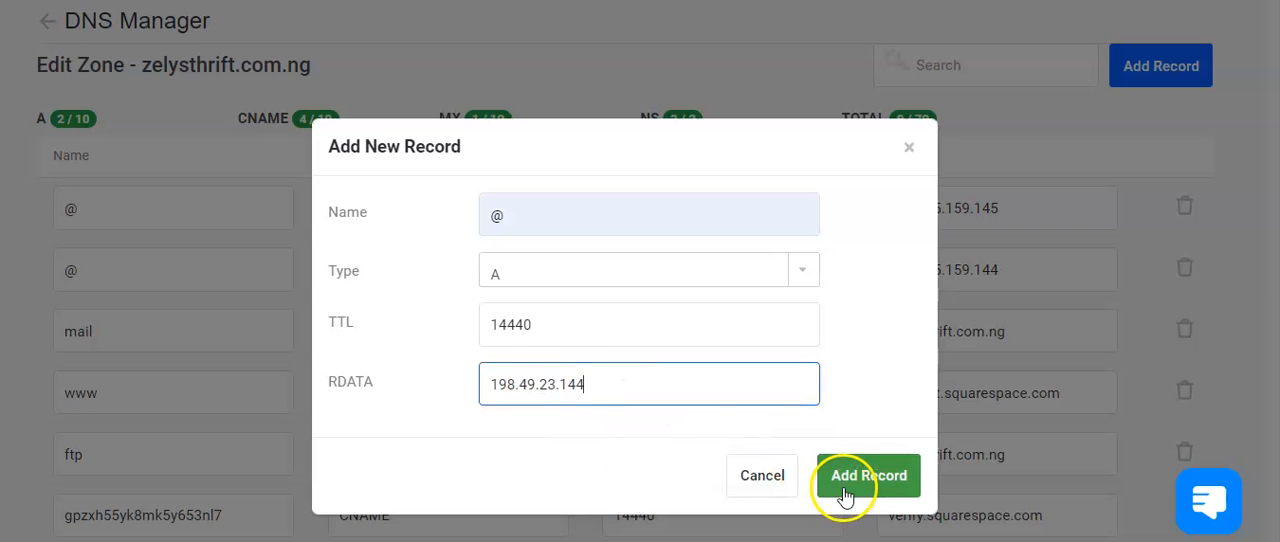
left_click(868, 476)
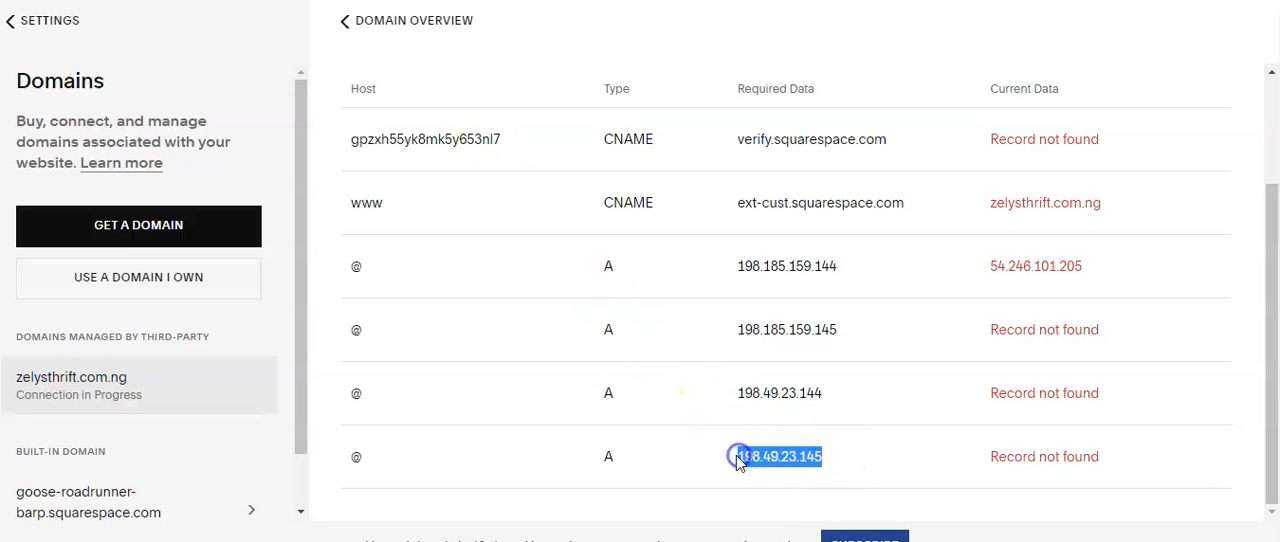
double_click(780, 456)
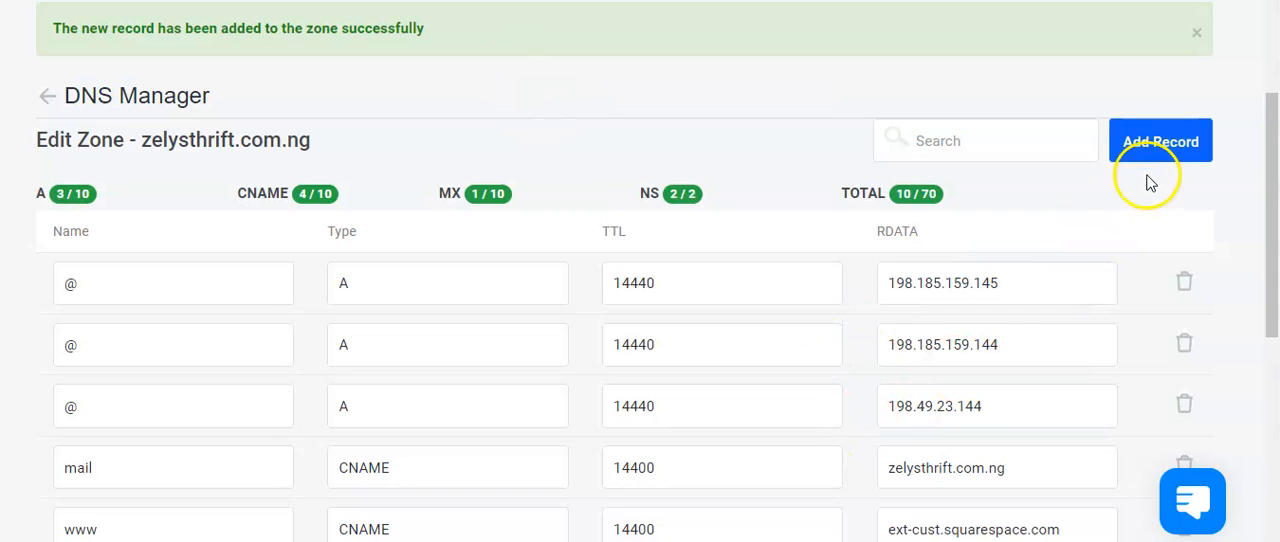
Step: Add a fourth @ A record with address 198.49.23.145
left_click(1160, 140)
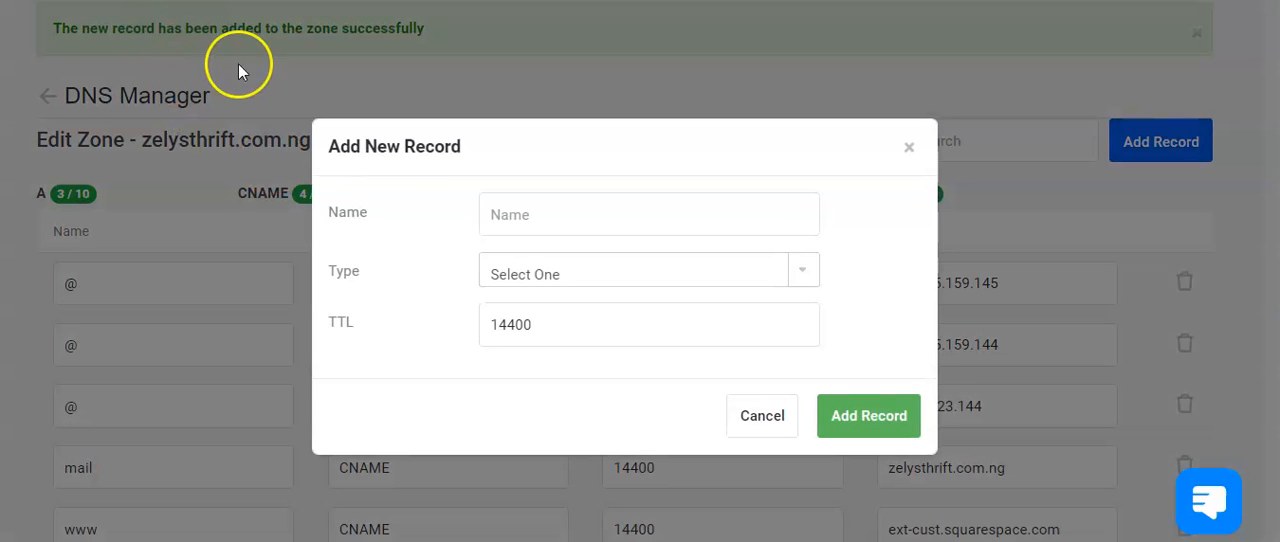
left_click(648, 272)
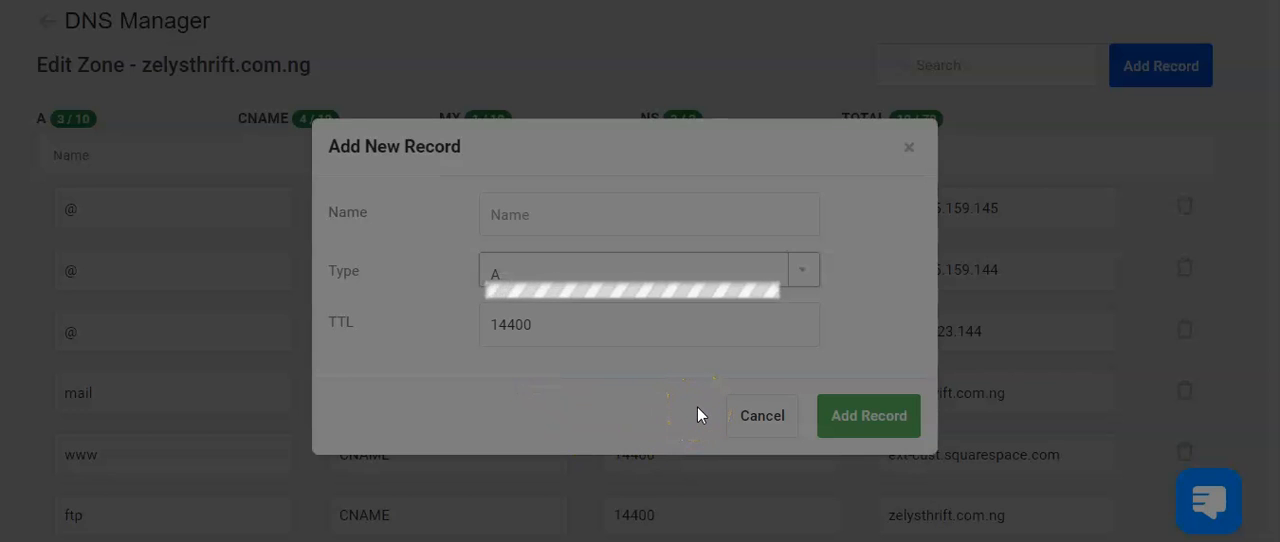
left_click(648, 214)
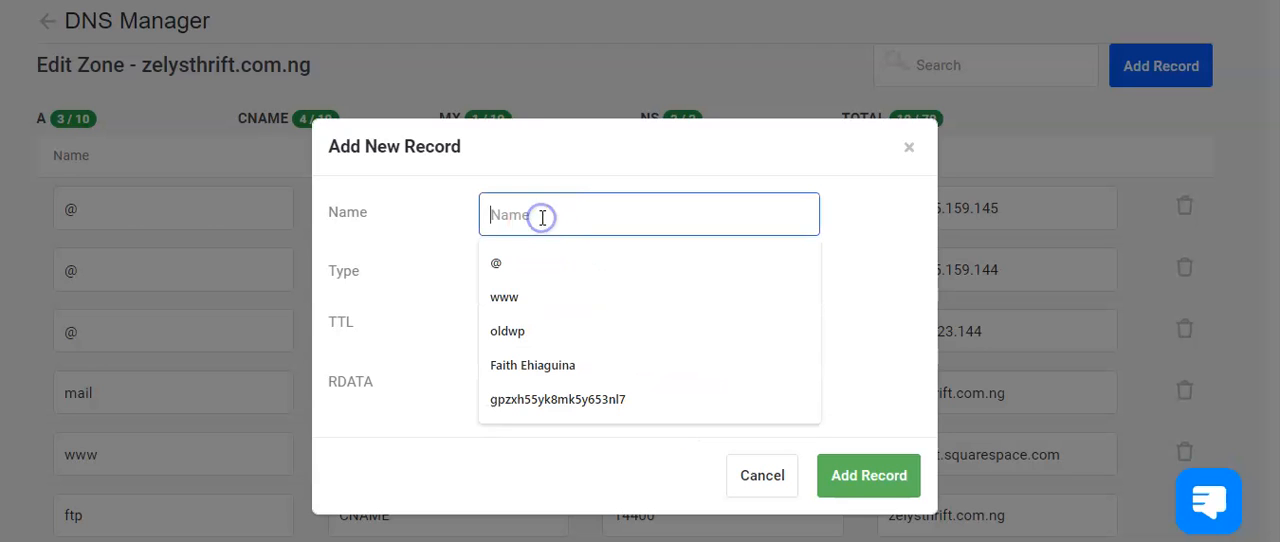
left_click(496, 264)
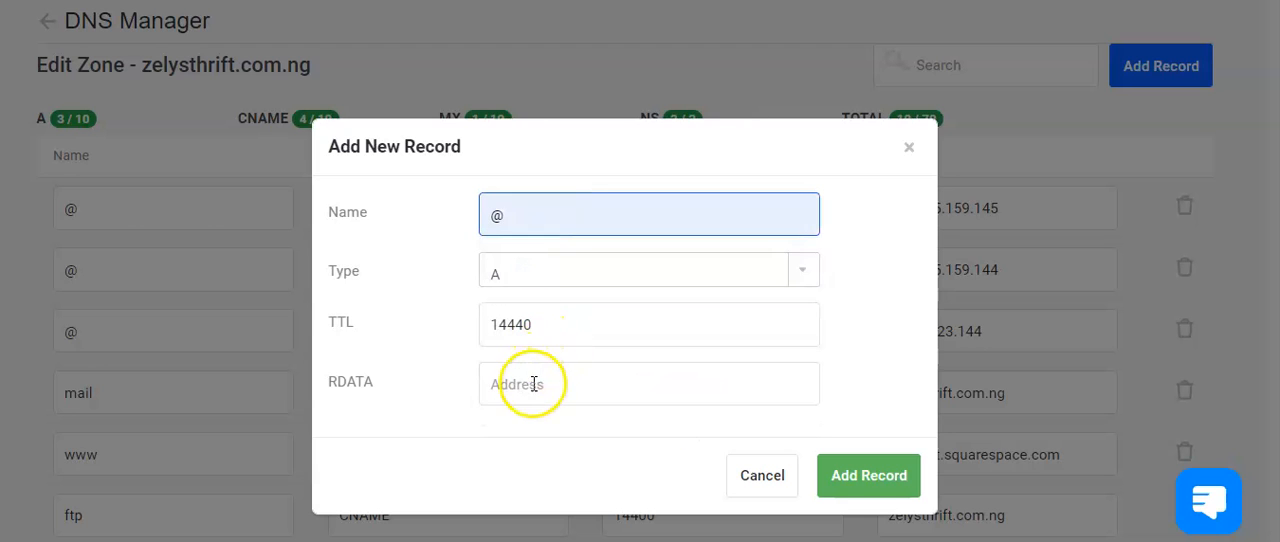
type("198.49.23.145")
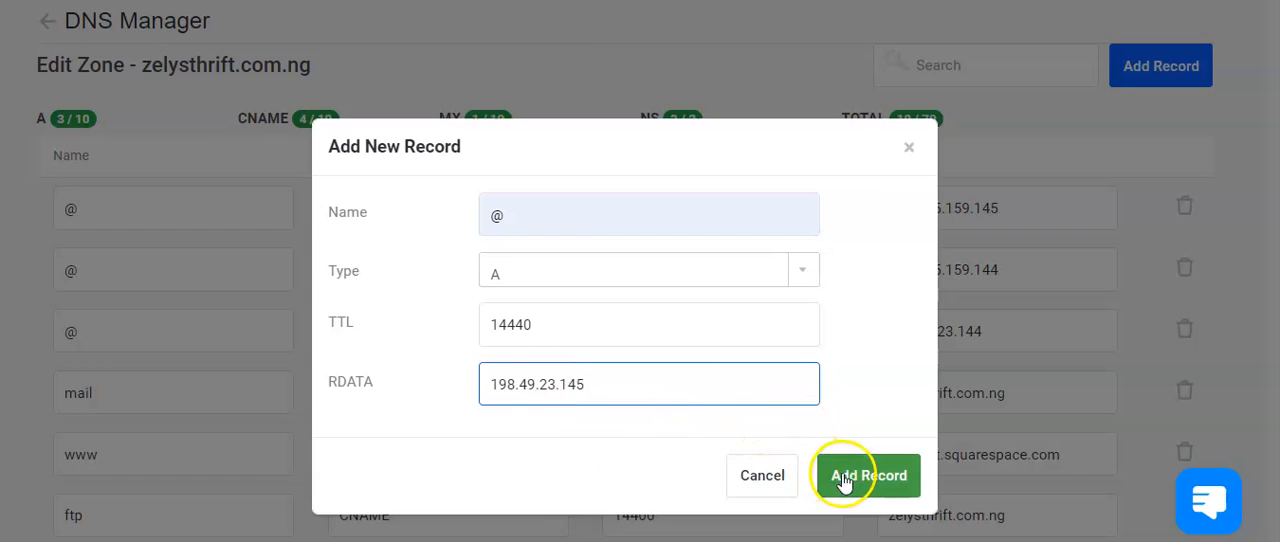
left_click(868, 476)
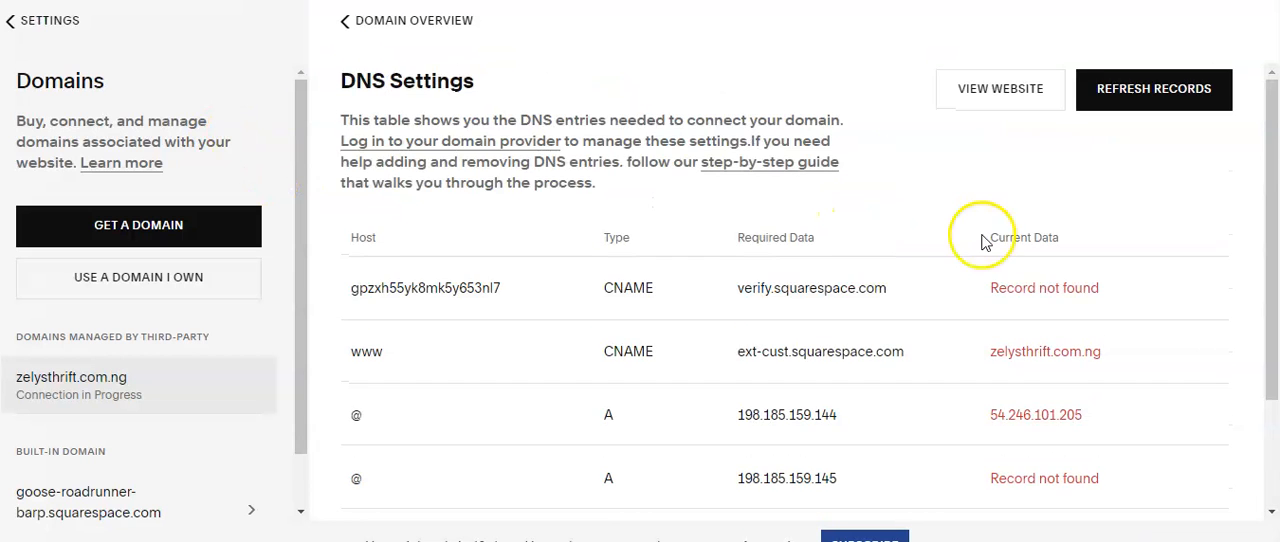
Step: Refresh the domain's DNS records in Squarespace so every CNAME and A record shows Record found
left_click(1152, 88)
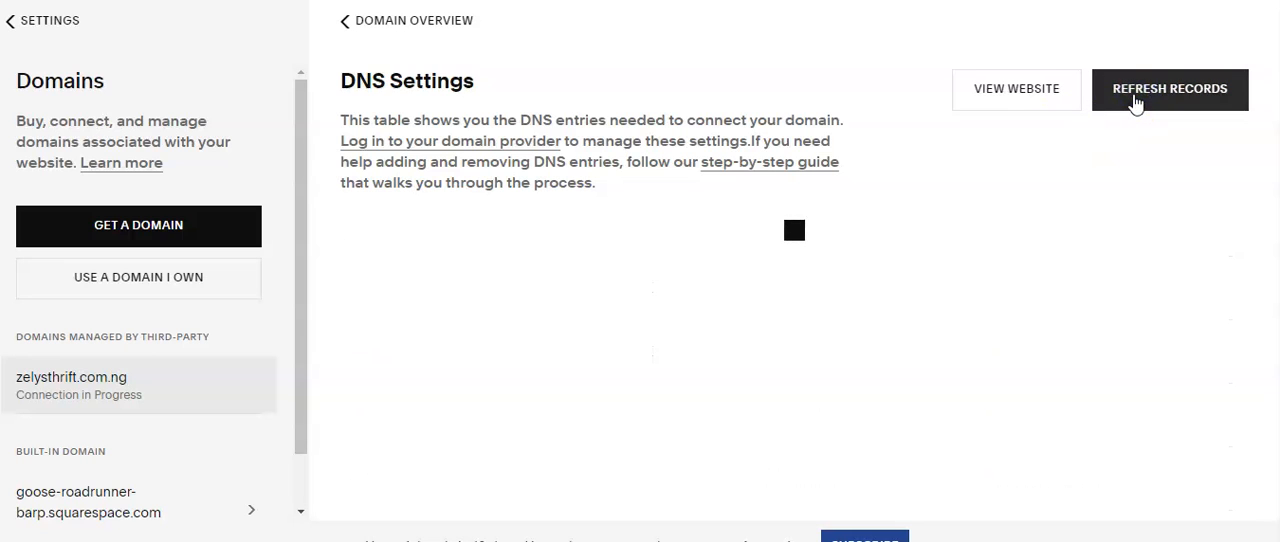
left_click(1168, 88)
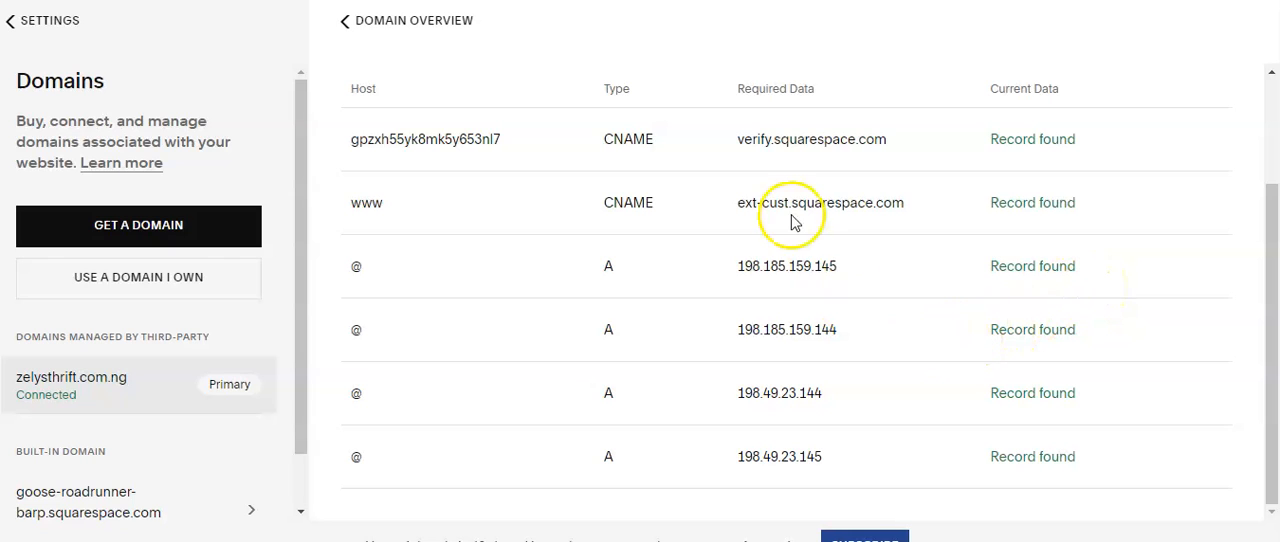
mouse_move(620, 16)
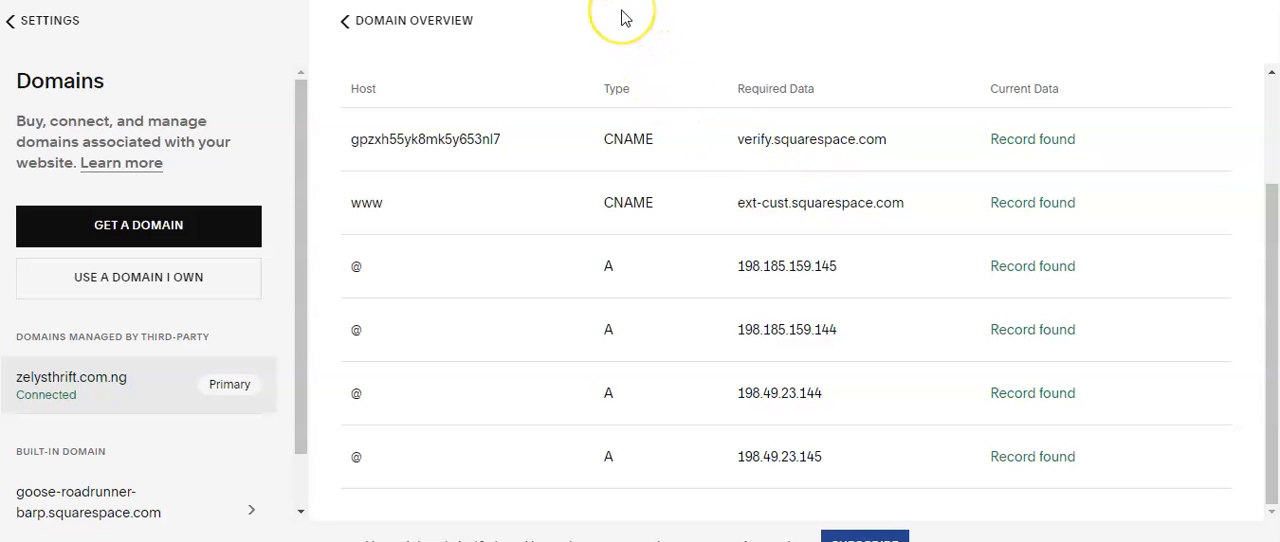